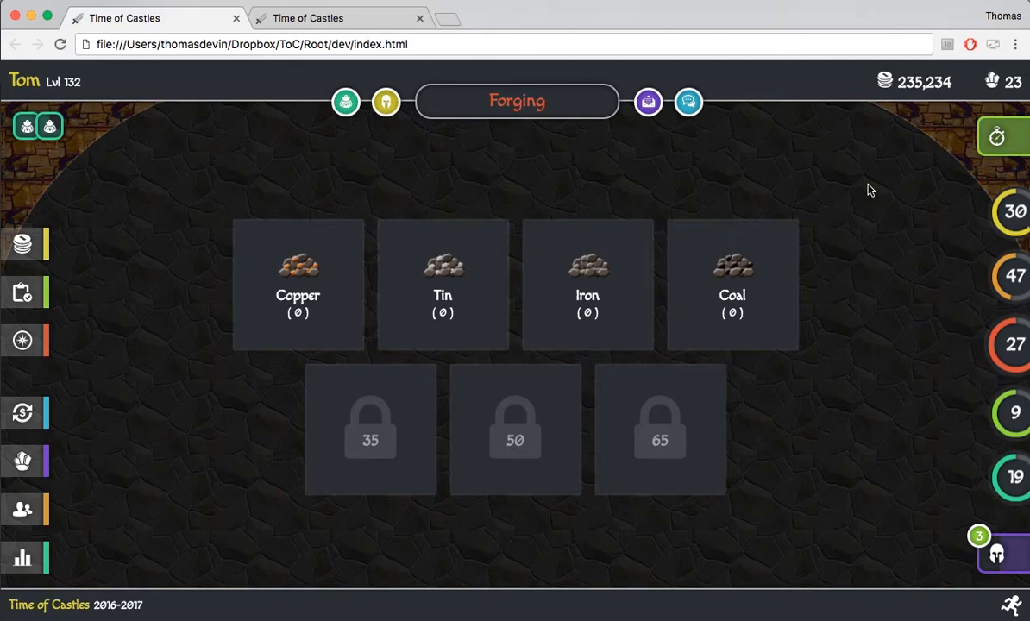
pyautogui.moveTo(528, 214)
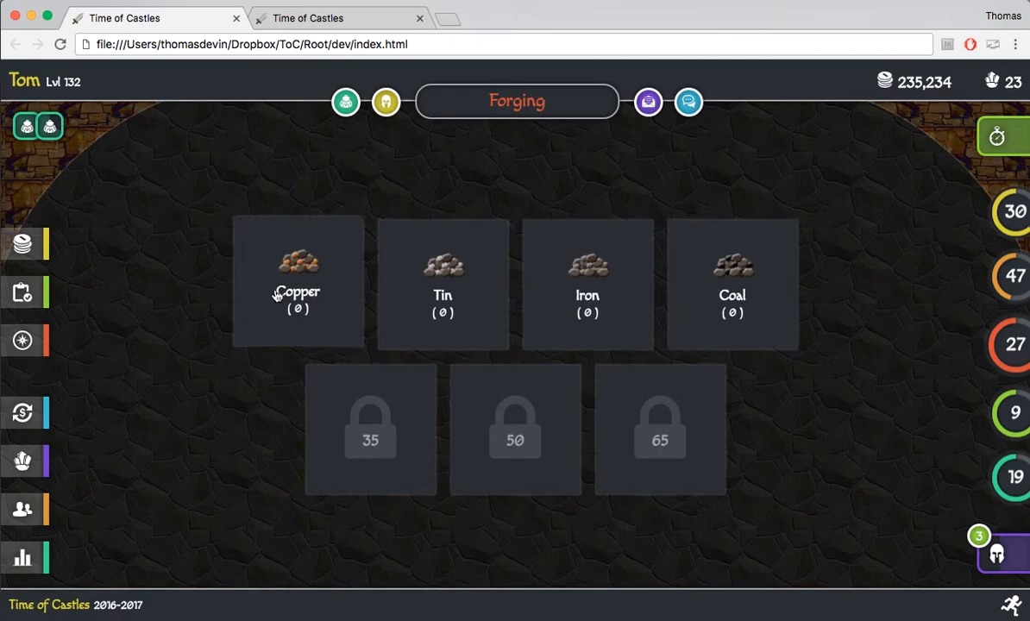
pyautogui.moveTo(570, 176)
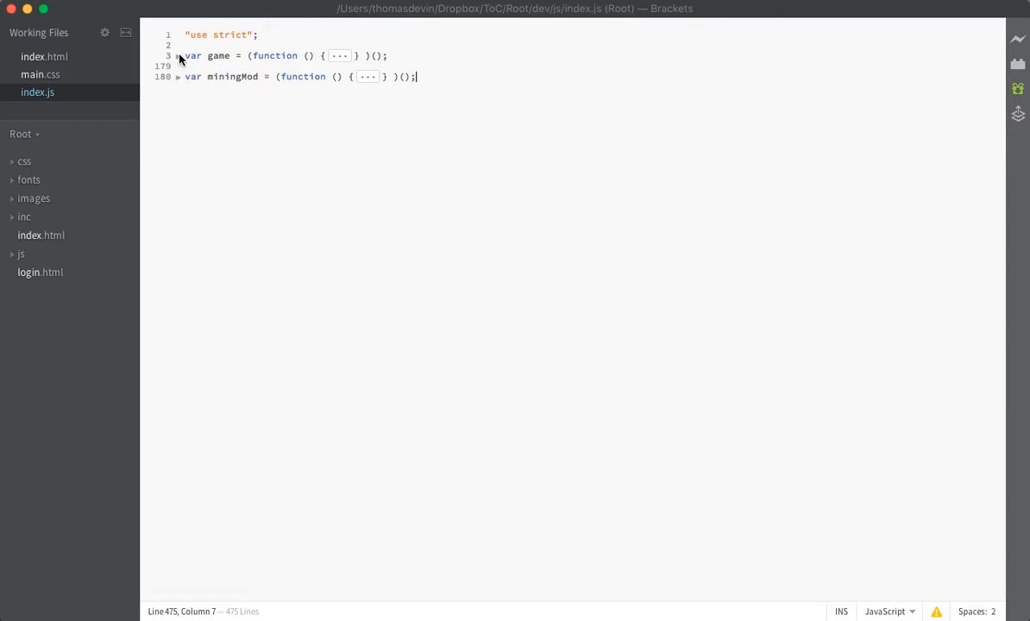
# - Unfold the game module and loadOre to expose the inventory AJAX request, then check Chrome
pyautogui.click(179, 55)
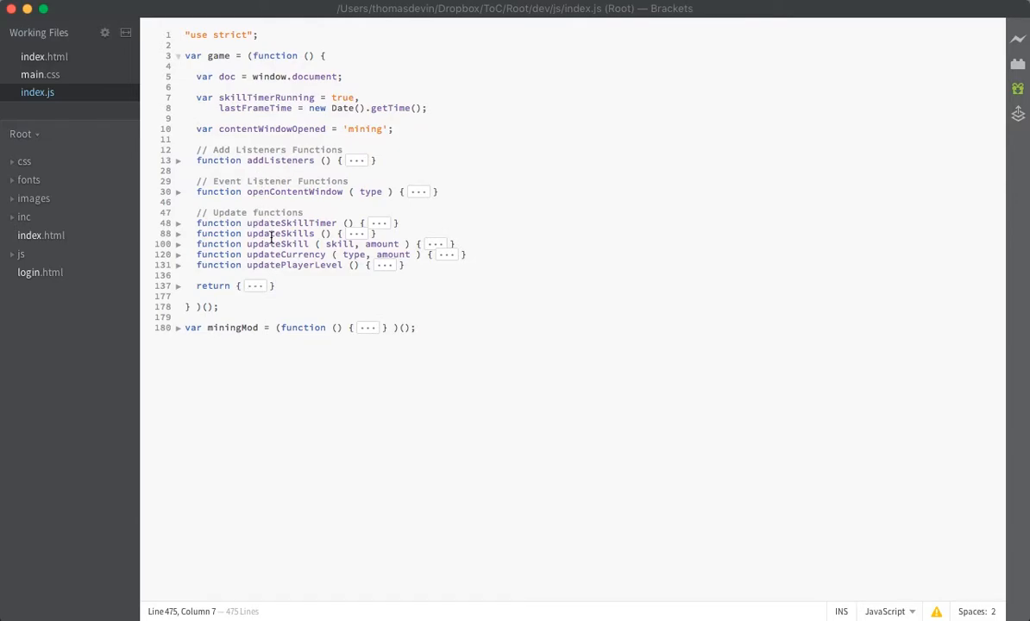
pyautogui.scroll(-3)
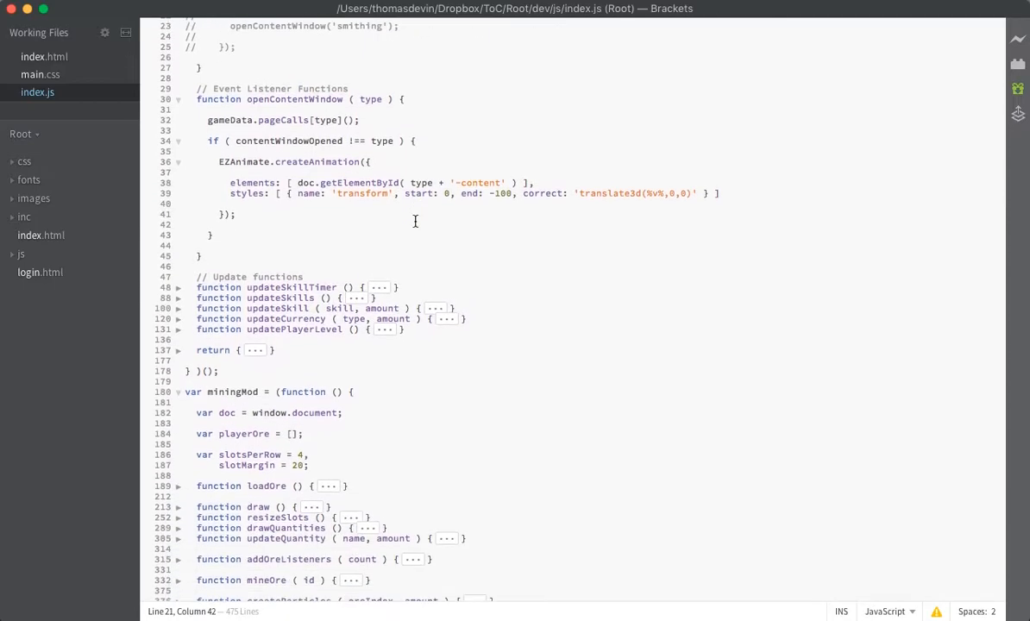
pyautogui.scroll(-3)
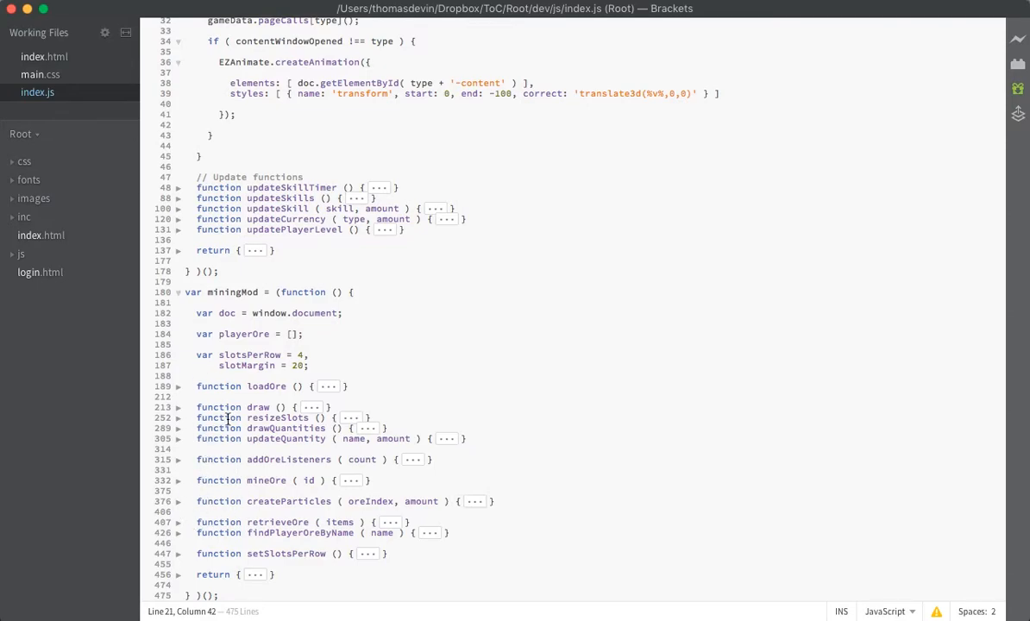
pyautogui.click(179, 386)
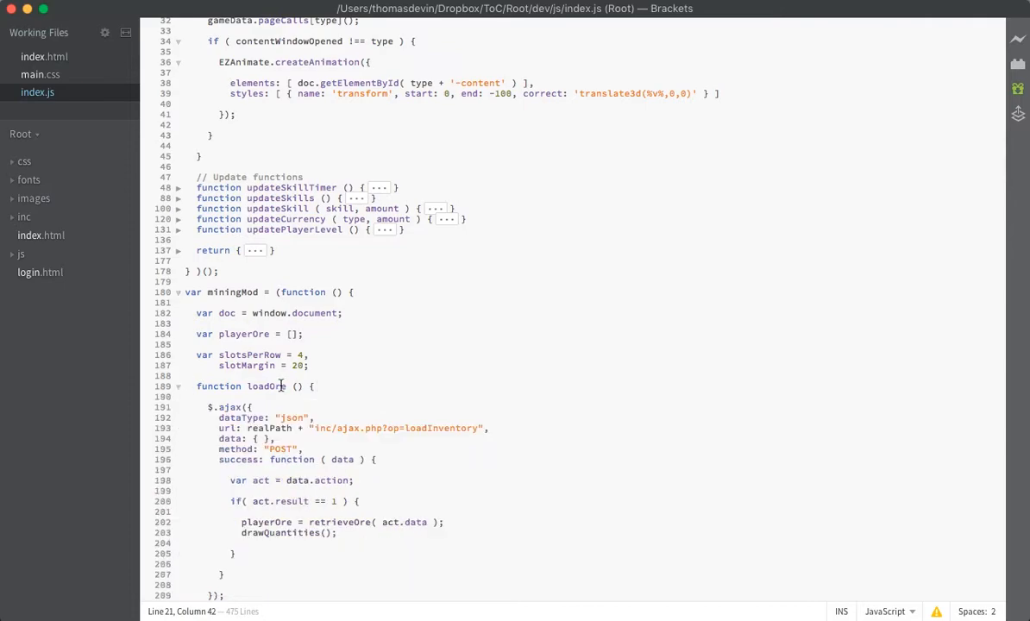
pyautogui.scroll(-3)
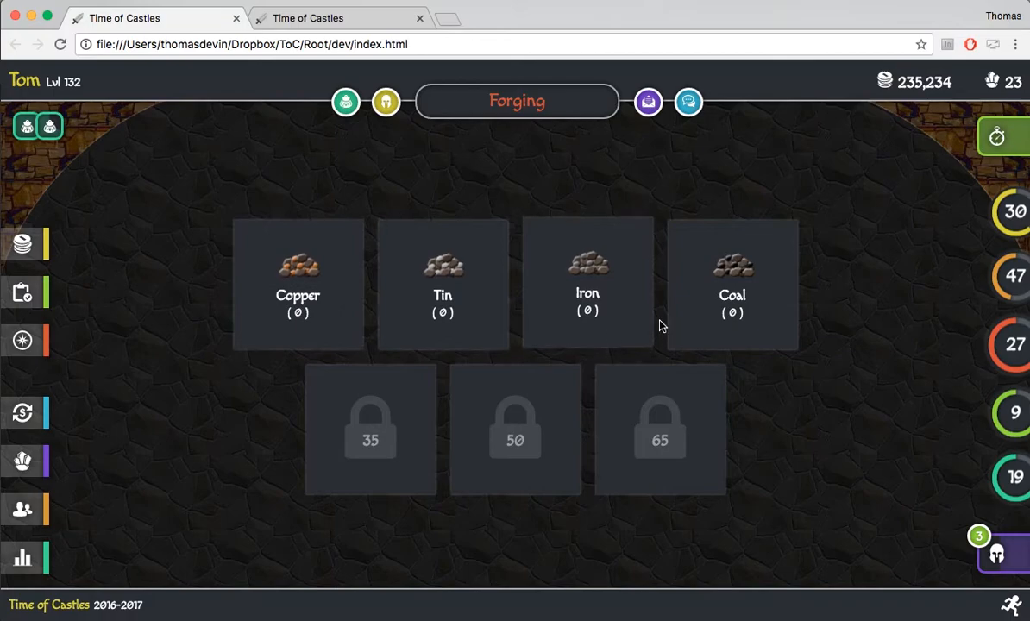
pyautogui.moveTo(800, 448)
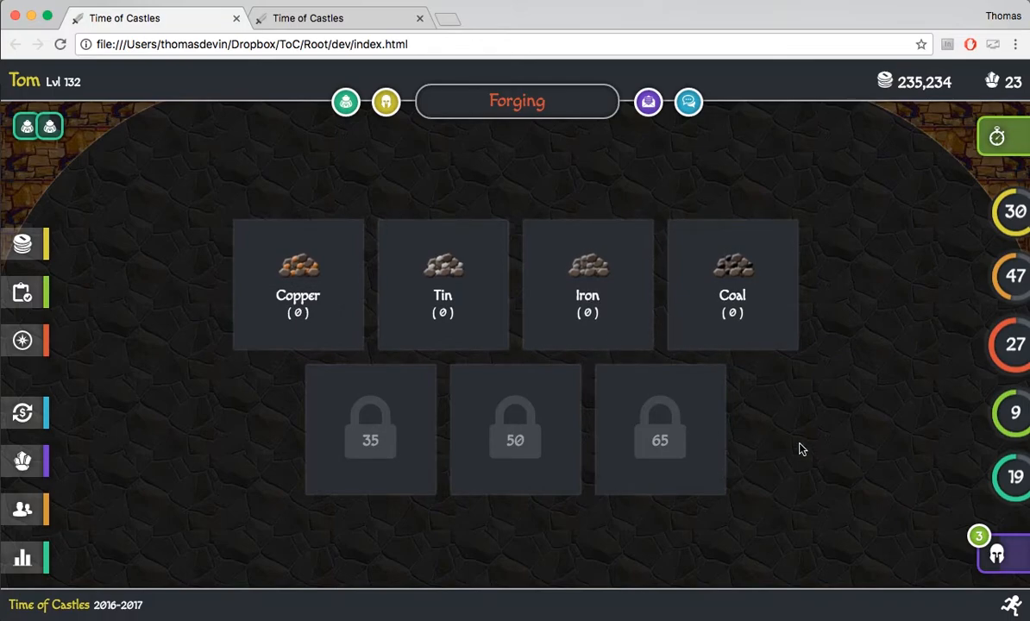
pyautogui.press('cmd+tab')
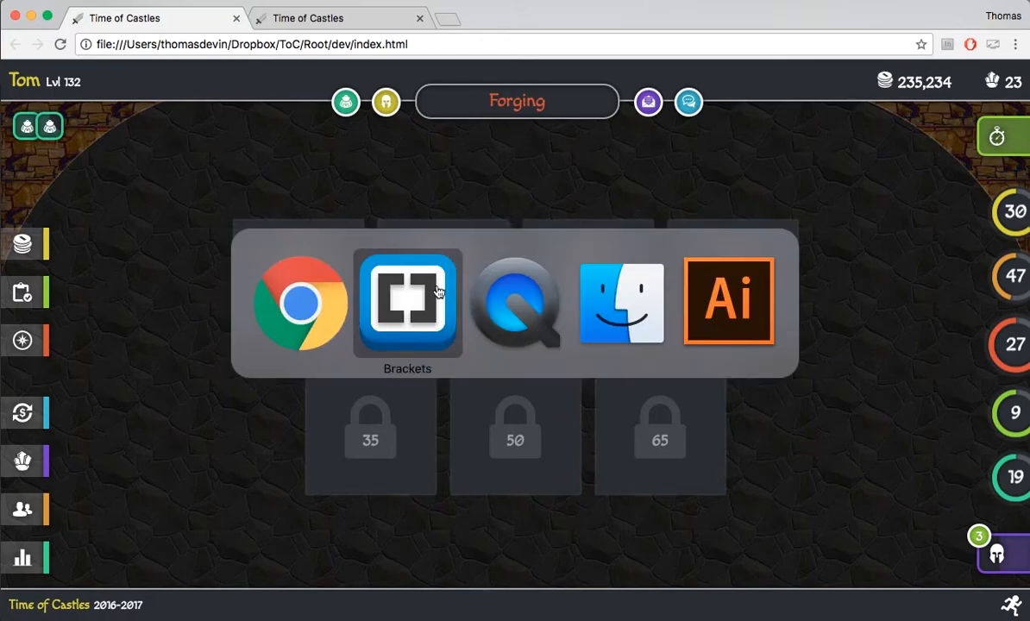
# - Select the retrieveOre call and unfold the retrieveOre function in index.js
pyautogui.click(407, 301)
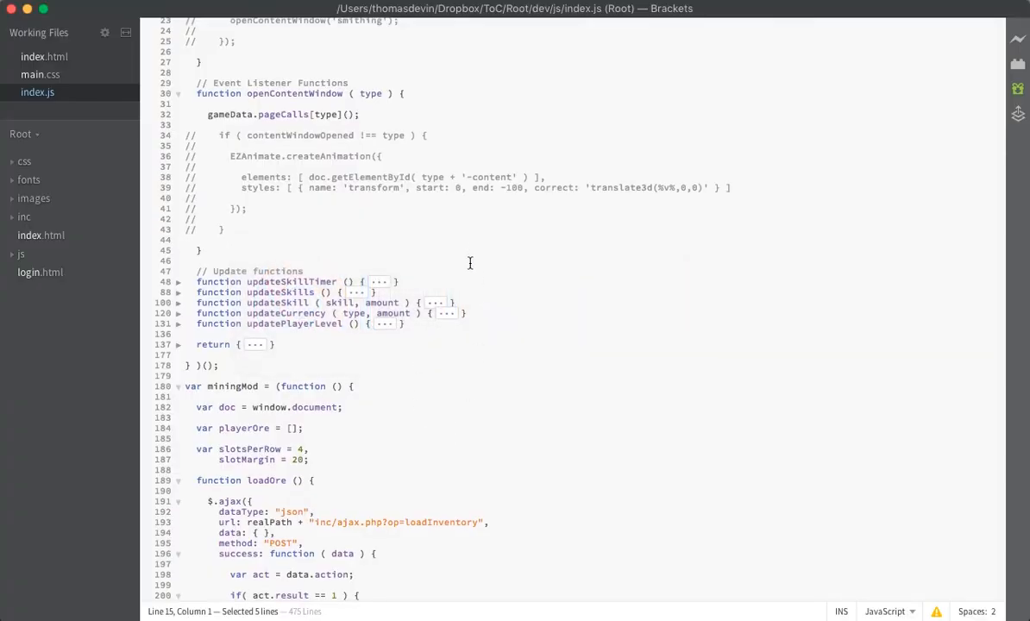
pyautogui.scroll(-3)
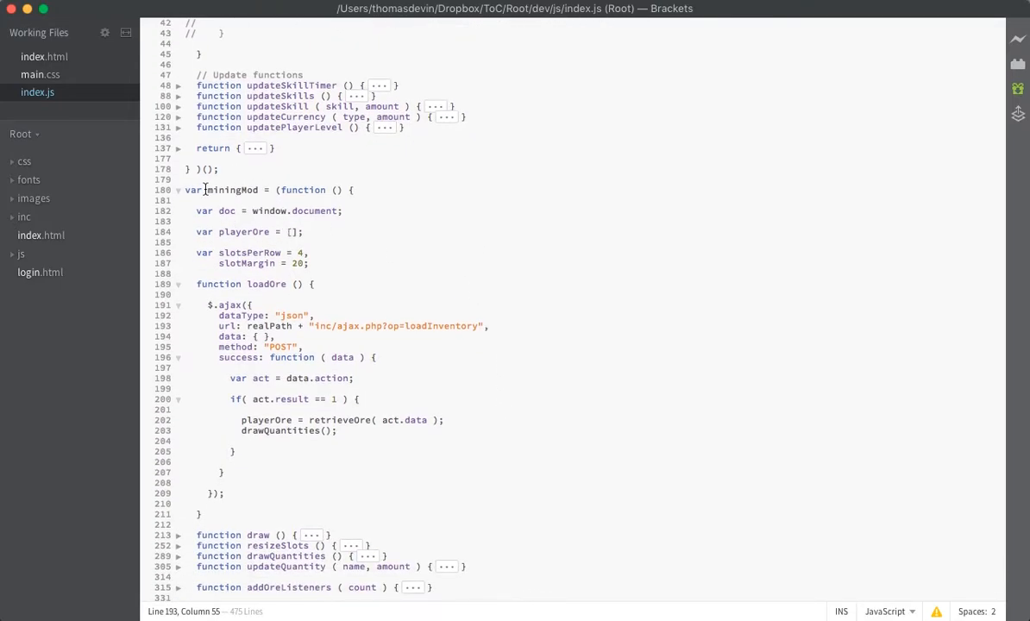
pyautogui.scroll(-3)
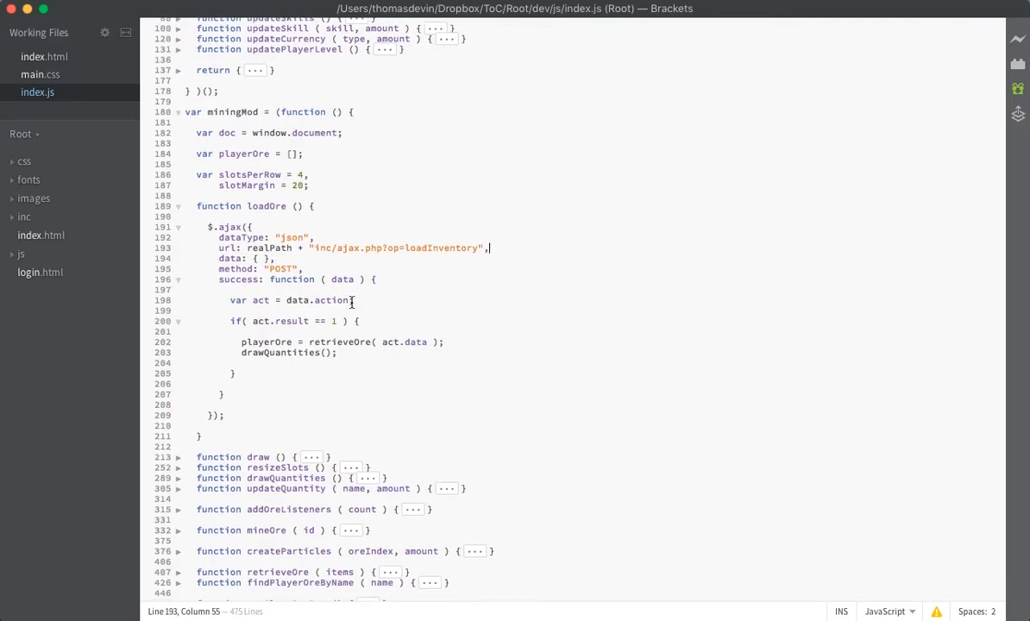
pyautogui.scroll(-3)
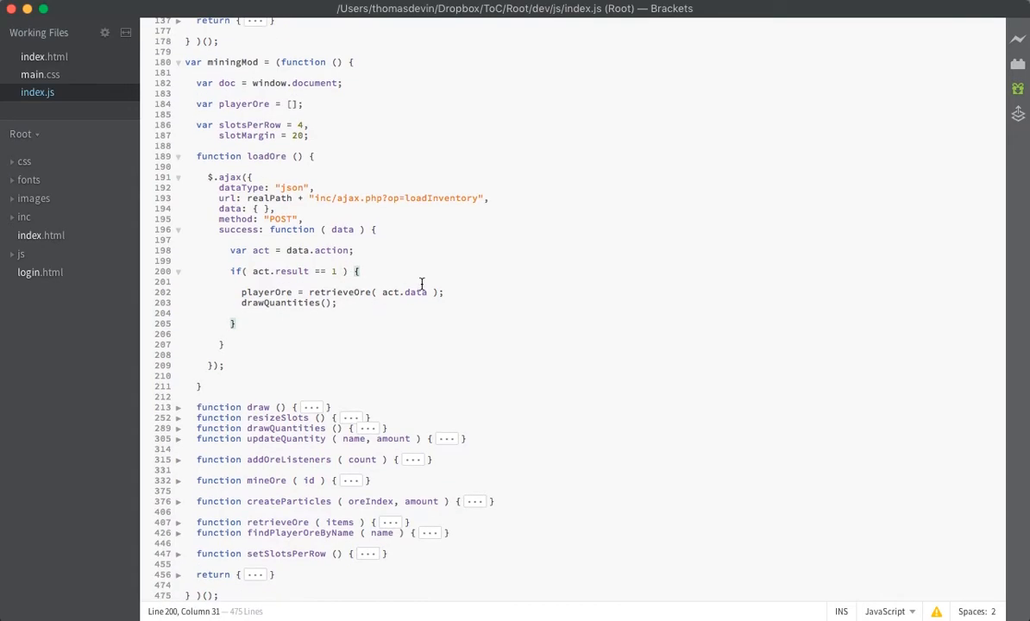
pyautogui.doubleClick(338, 292)
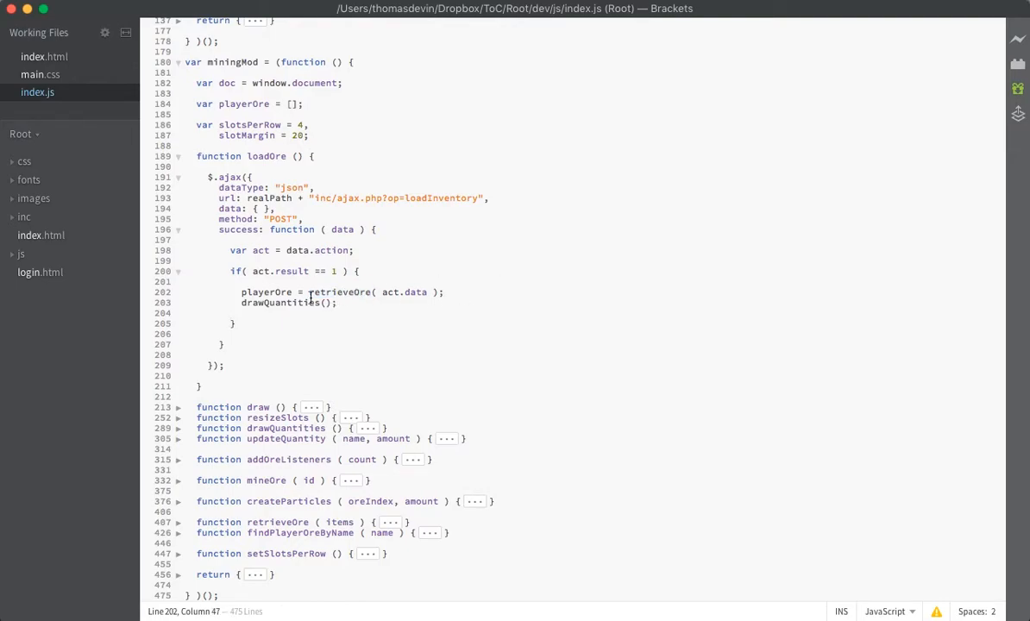
pyautogui.click(179, 522)
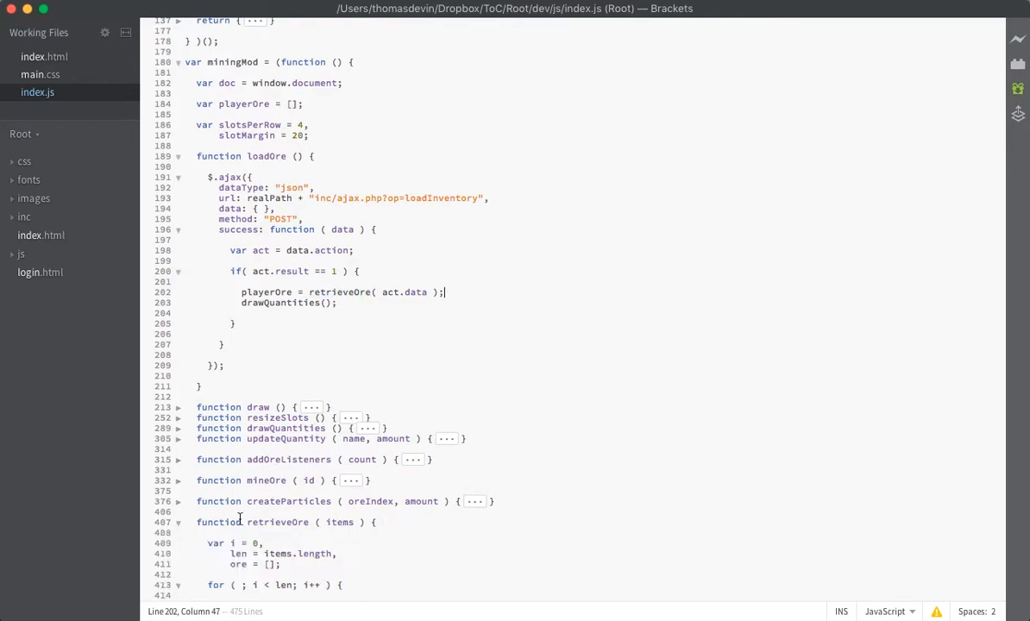
pyautogui.scroll(-3)
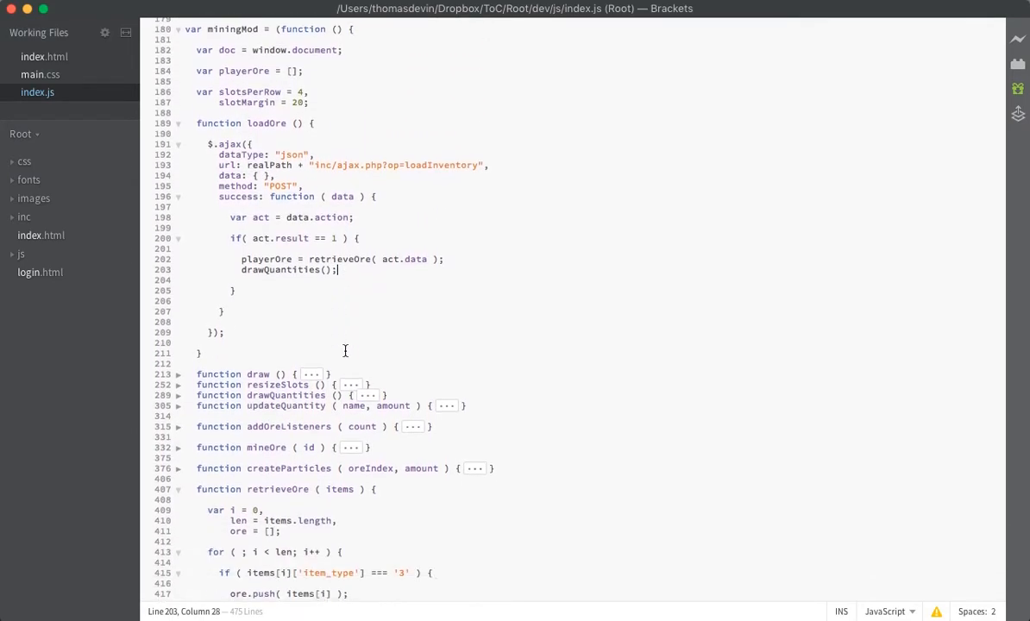
pyautogui.scroll(-3)
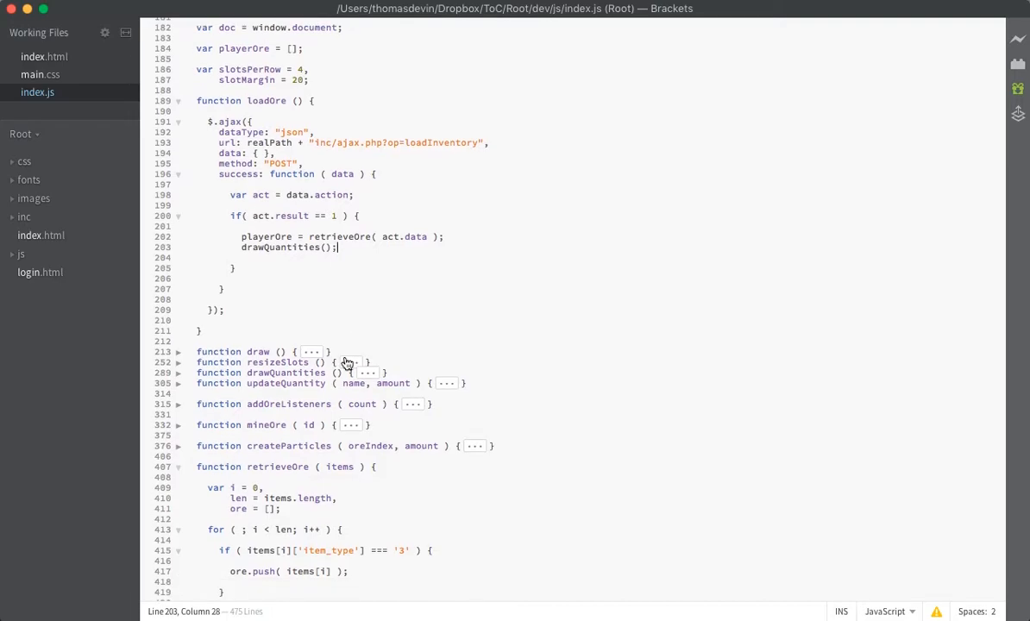
# - Switch to Chrome and bring the game page forward
pyautogui.press('cmd+tab')
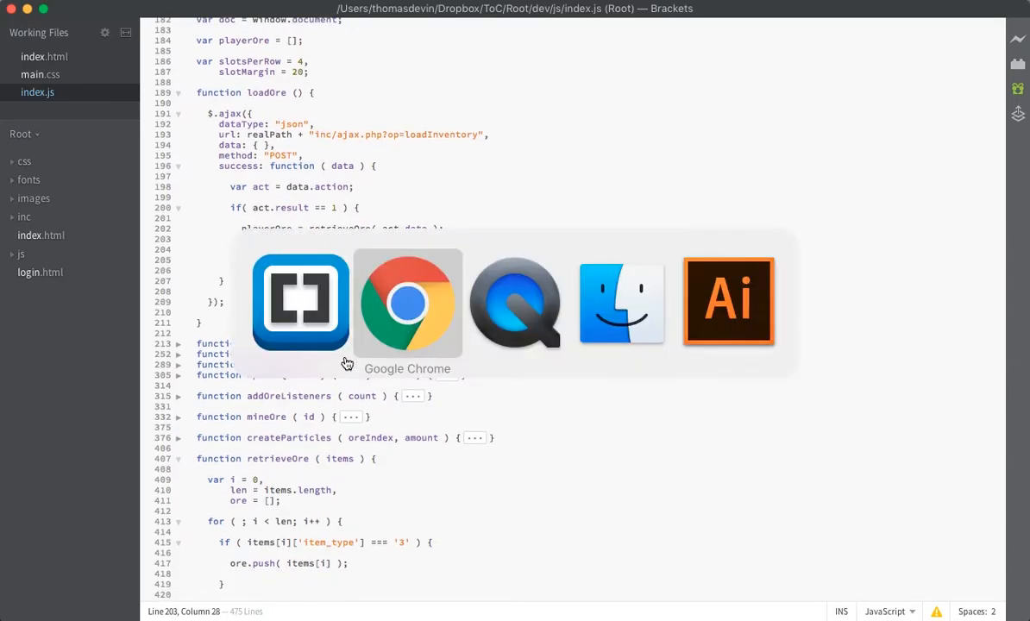
pyautogui.click(407, 301)
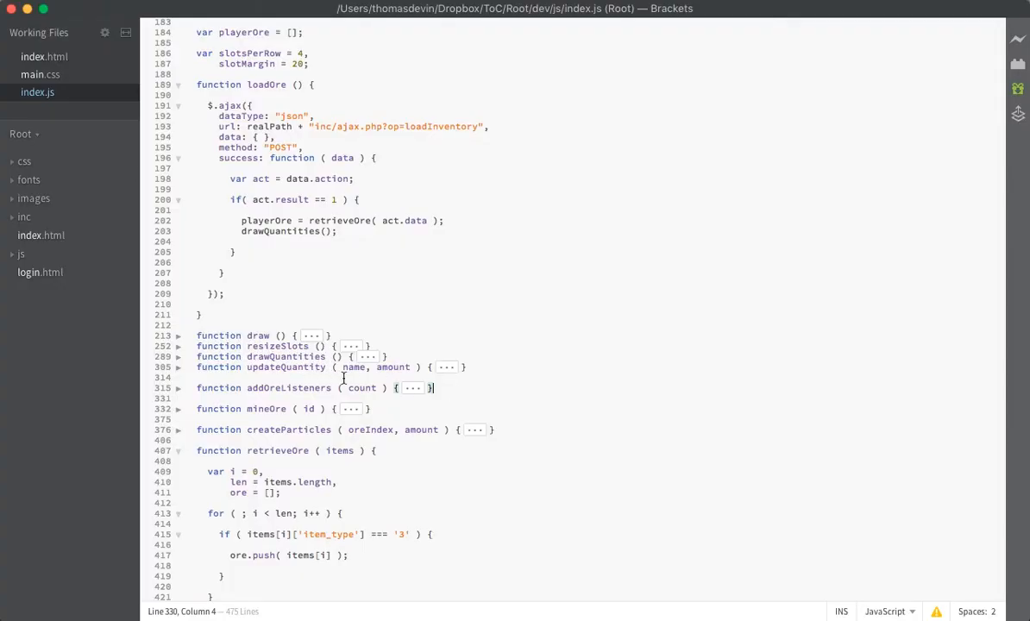
pyautogui.scroll(-3)
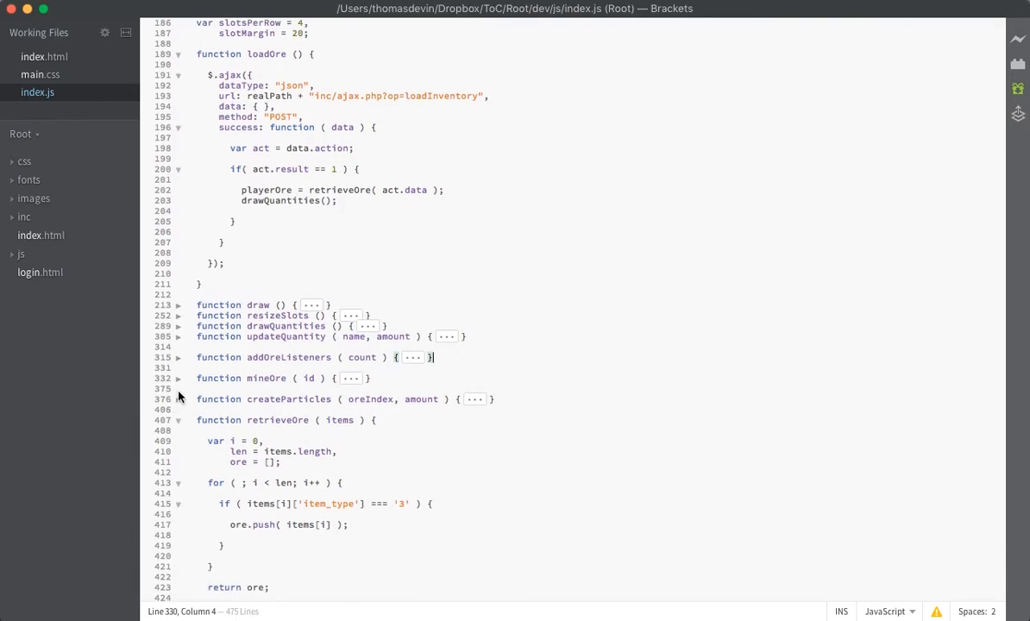
pyautogui.press('cmd+tab')
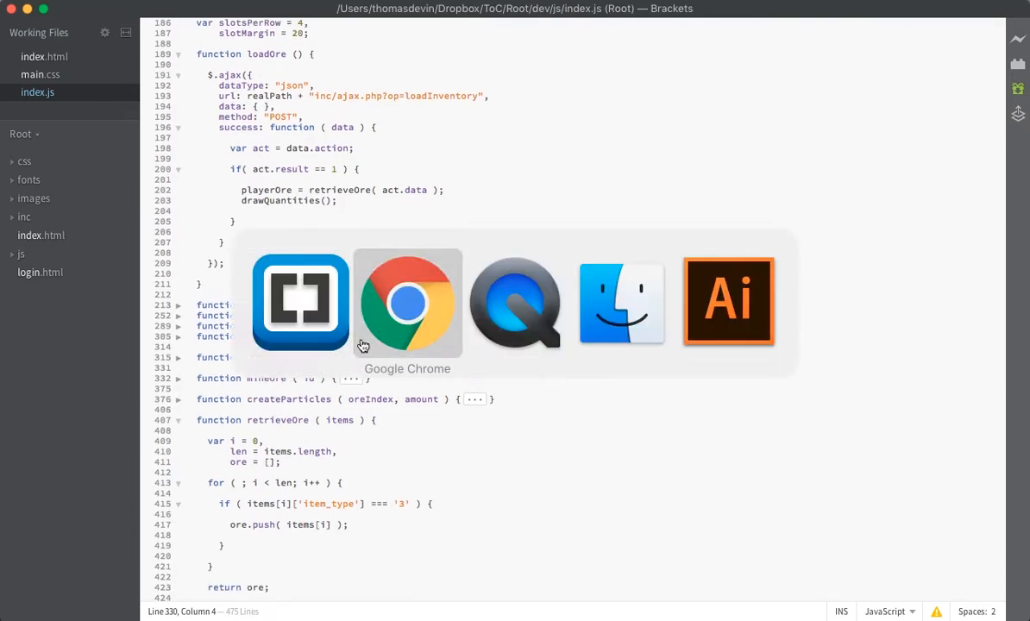
pyautogui.click(407, 302)
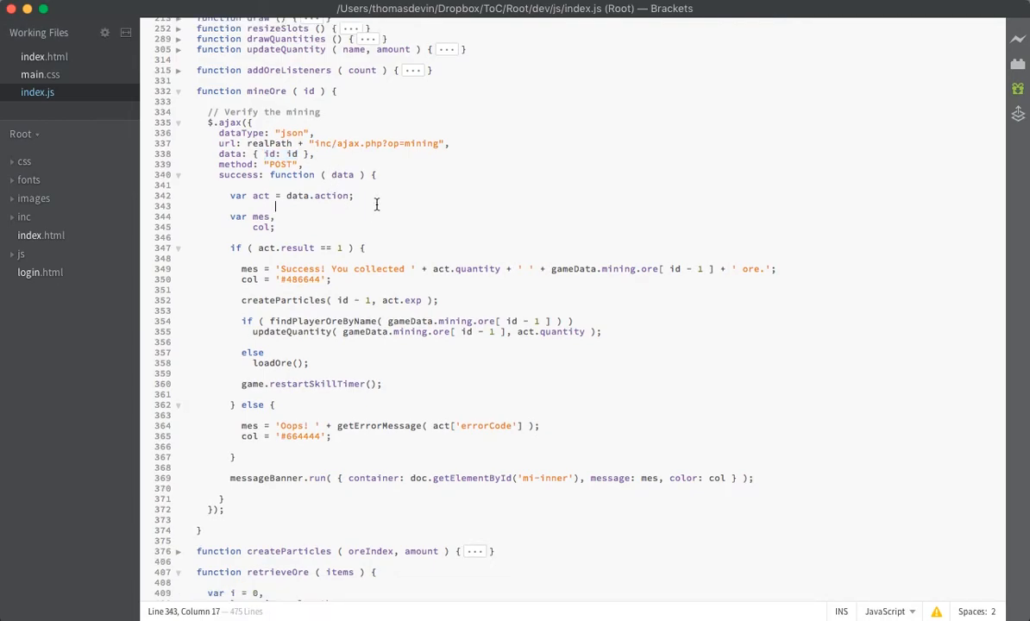
pyautogui.doubleClick(297, 248)
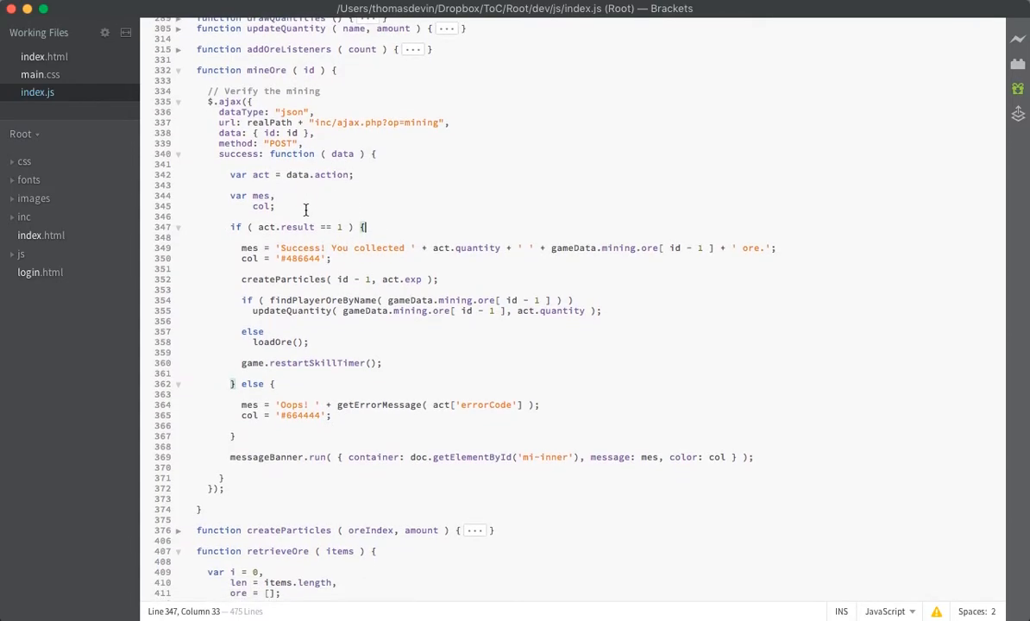
pyautogui.moveTo(260, 227); pyautogui.dragTo(342, 227)
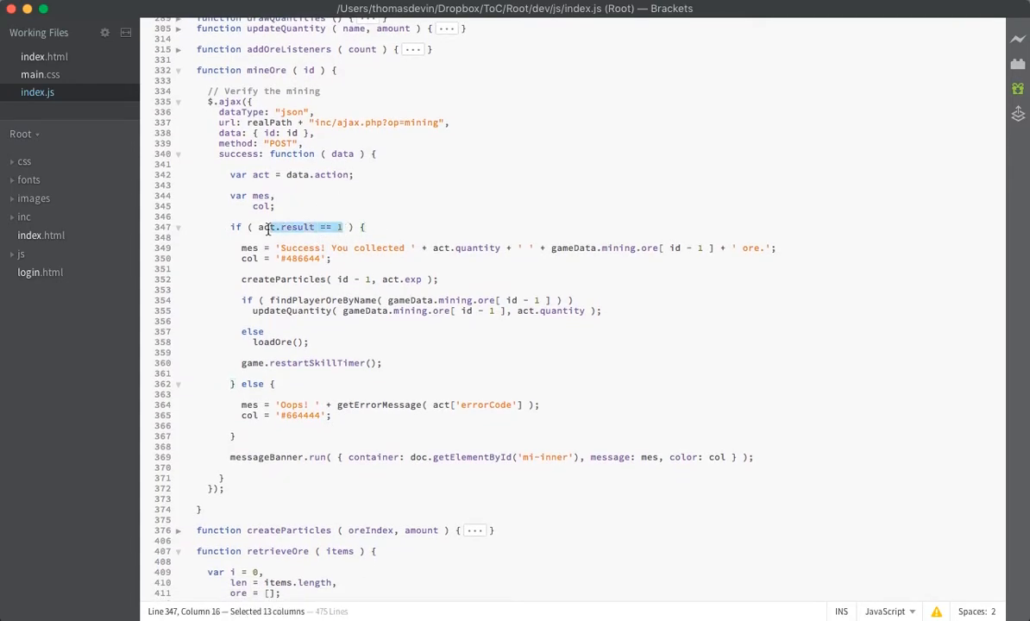
pyautogui.click(186, 237)
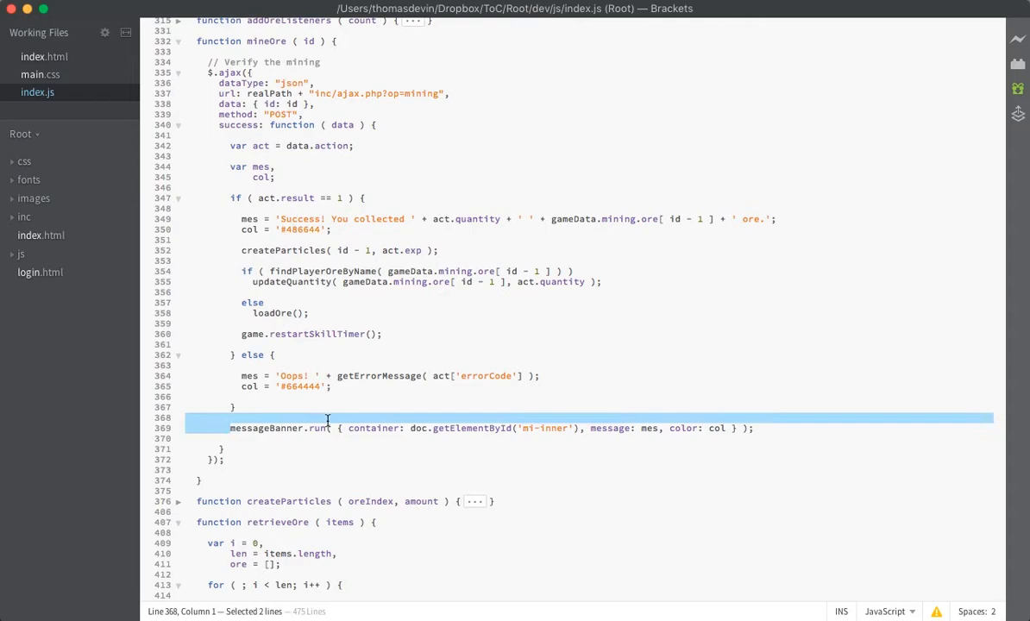
pyautogui.click(764, 428)
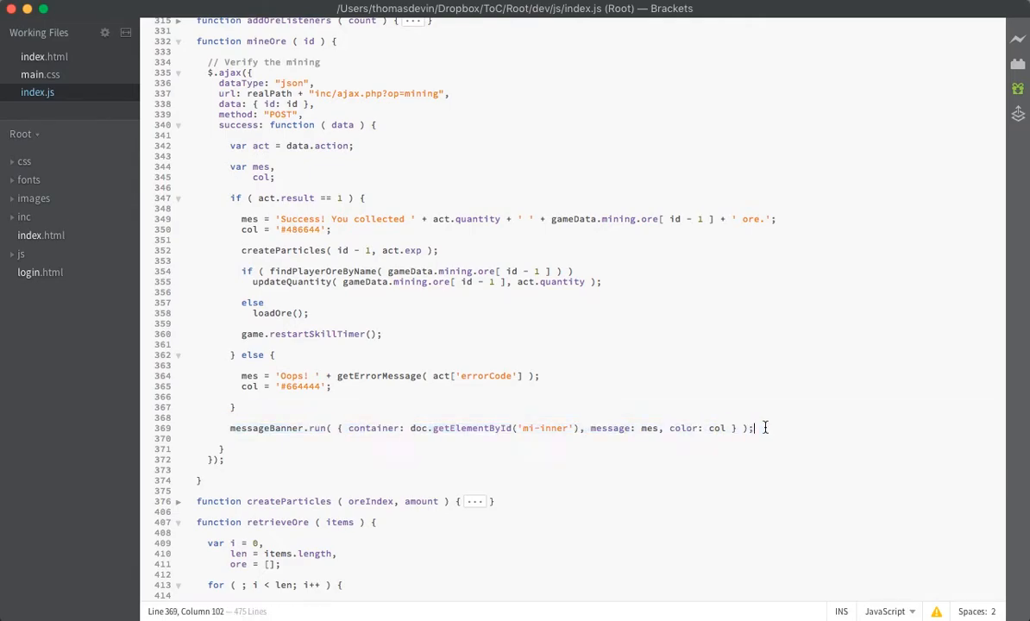
pyautogui.scroll(3)
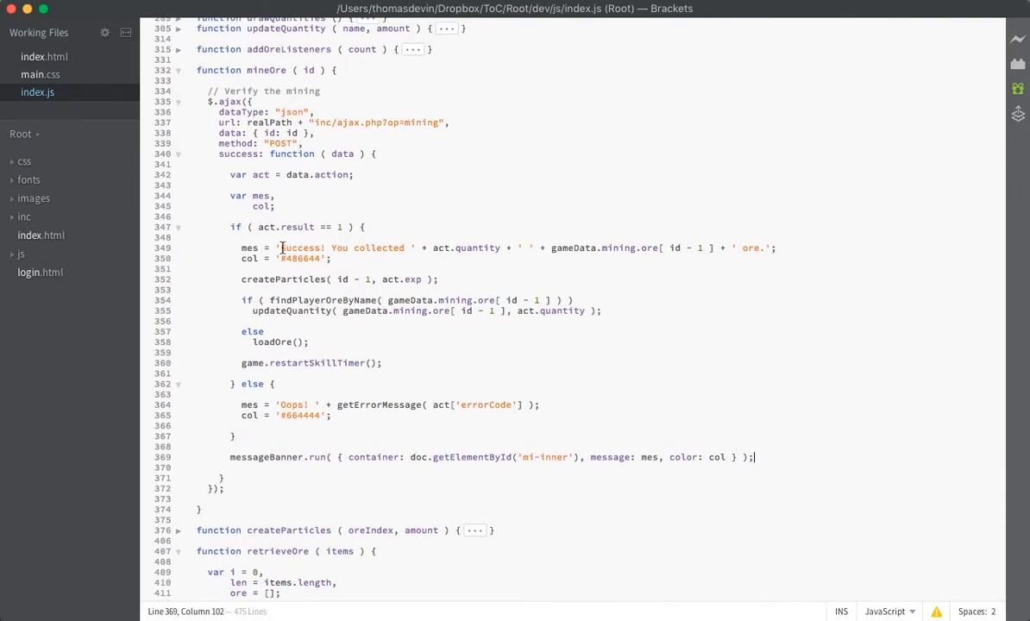
pyautogui.moveTo(533, 258)
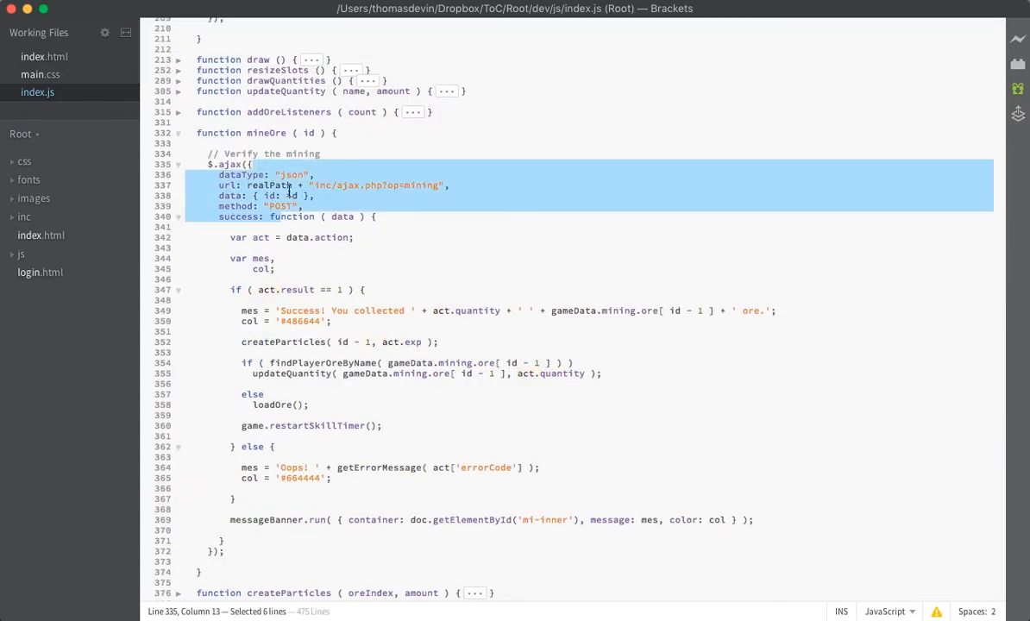
# - Comment out mineOre's $.ajax wrapper and data.action line, then declare var act = { }
pyautogui.press('cmd+/')
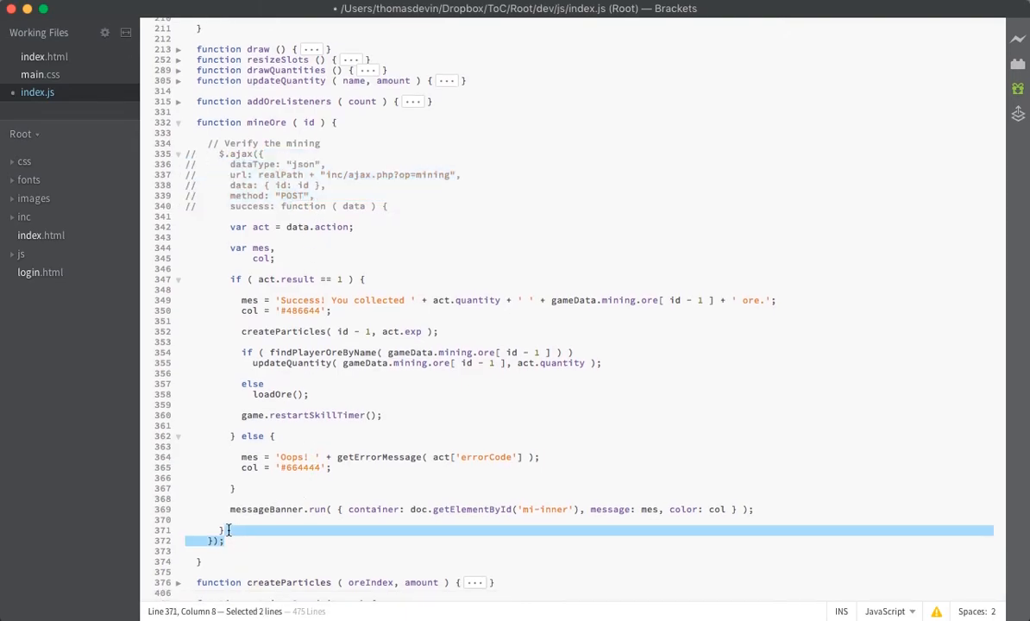
pyautogui.press('cmd+/')
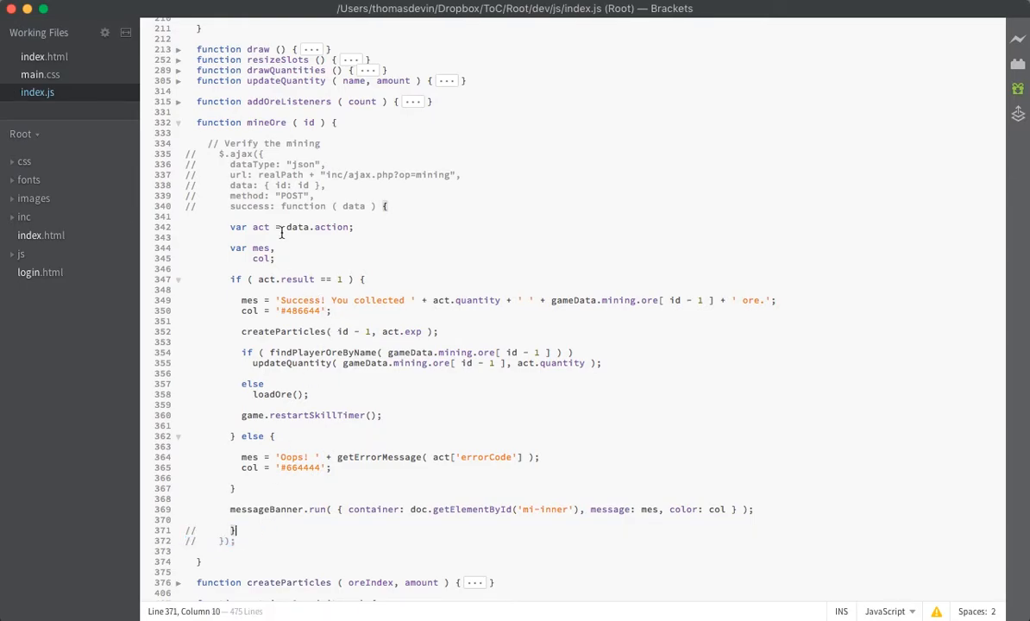
pyautogui.moveTo(276, 227); pyautogui.dragTo(272, 509)
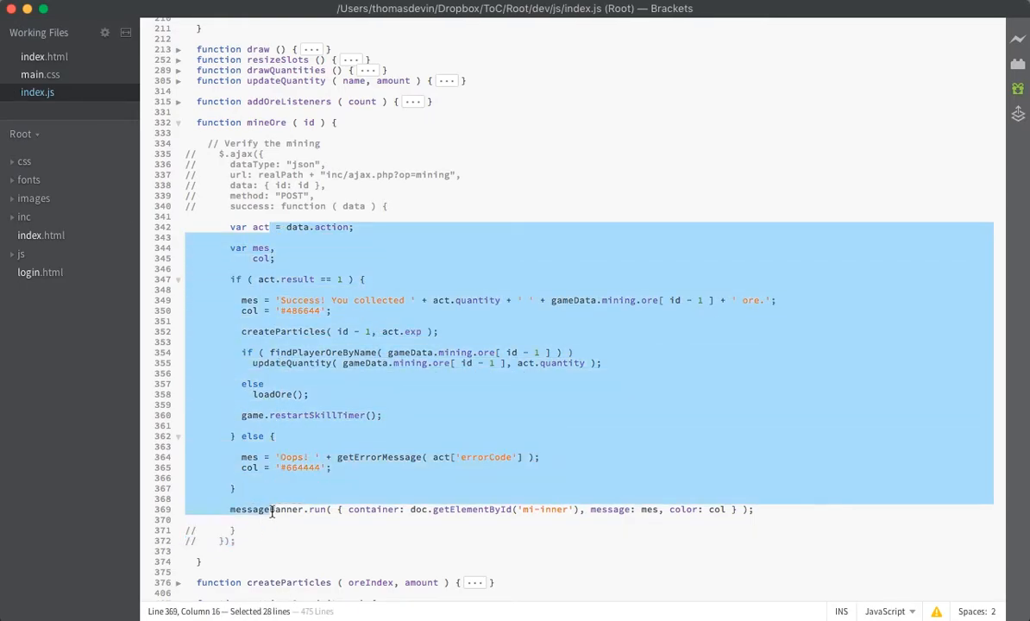
pyautogui.click(359, 94)
pyautogui.write('var act = {  ')
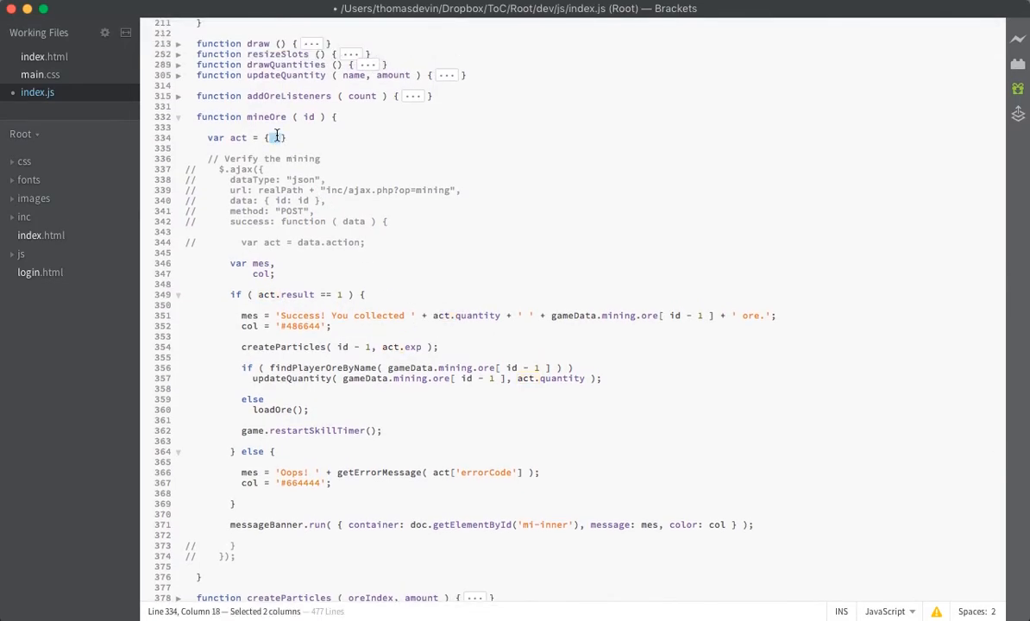
# - Give act the mock values { result: 1, quantity: 20, exp: 50 } and save
pyautogui.write('result: 1,')
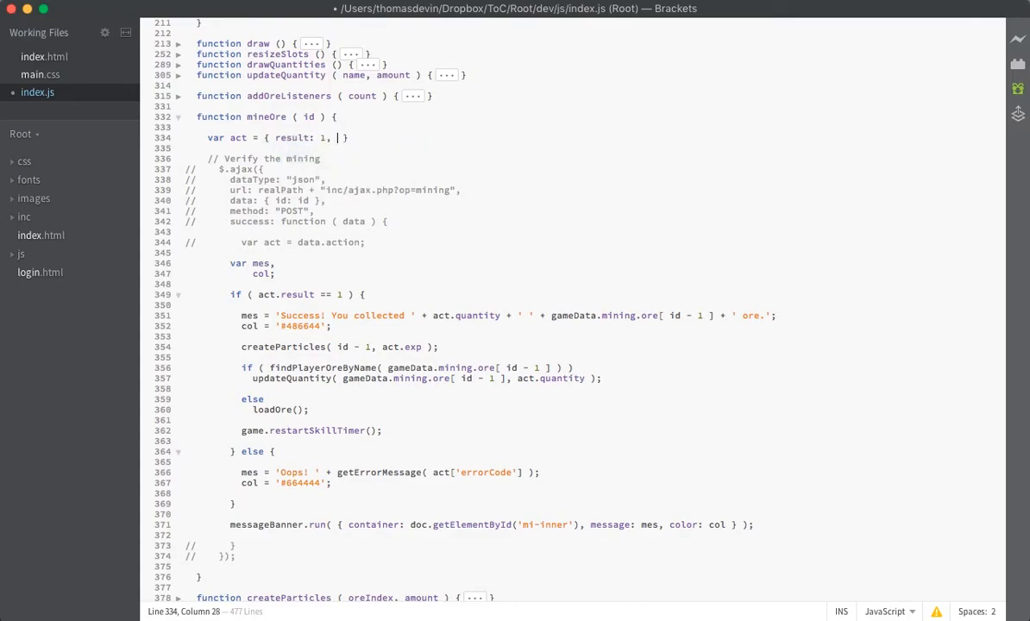
pyautogui.write('quantity')
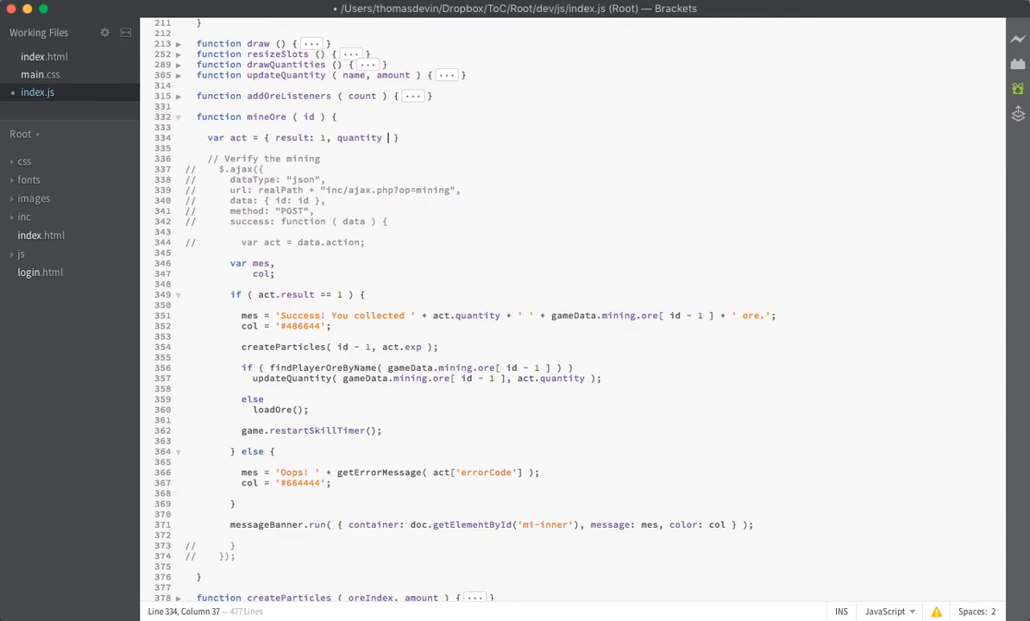
pyautogui.write('20')
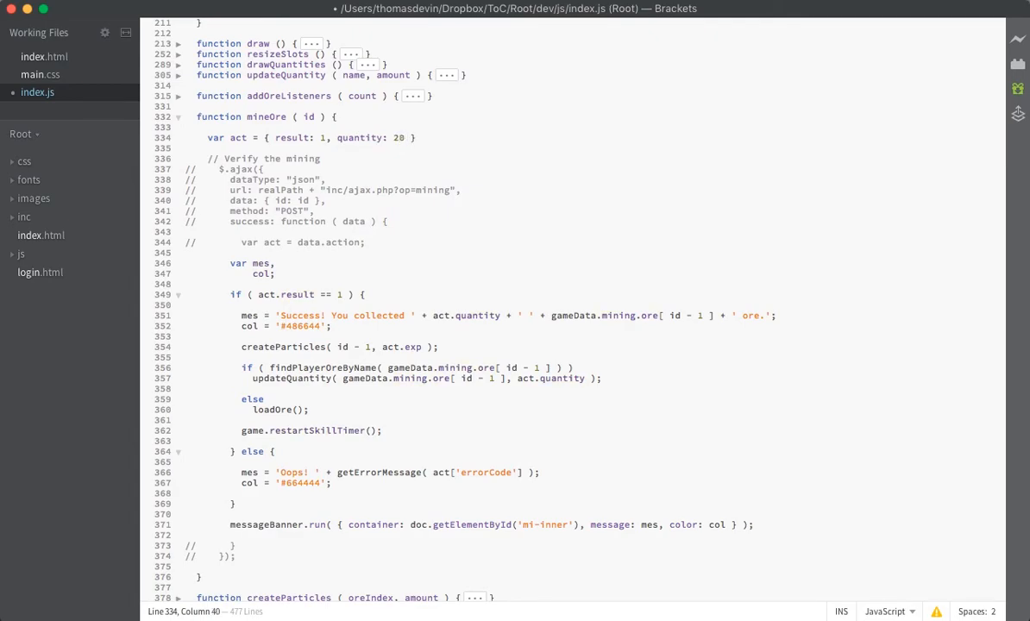
pyautogui.write(', exp:')
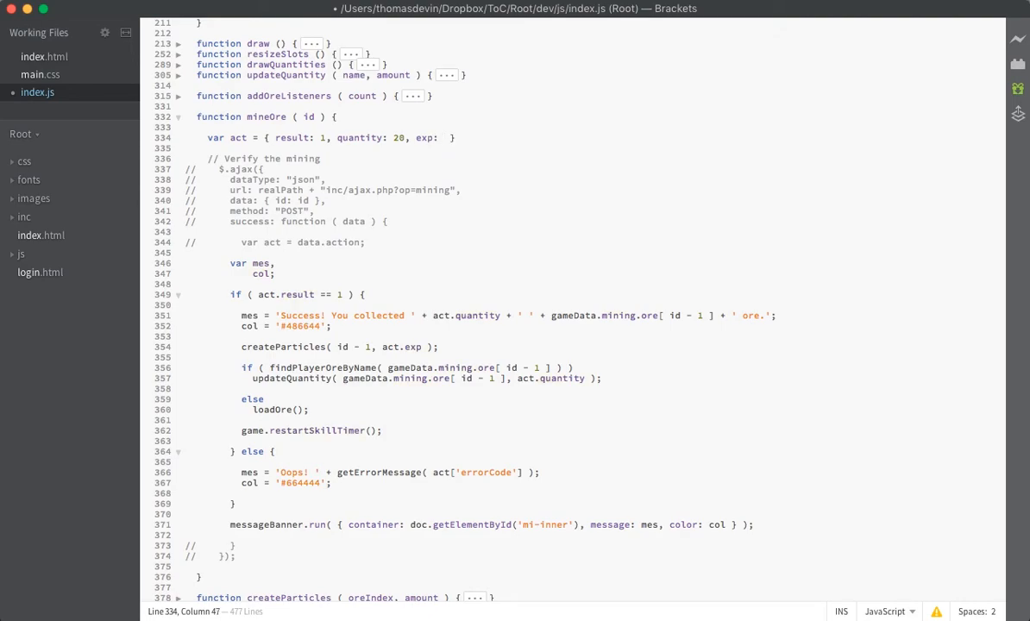
pyautogui.write('50 };')
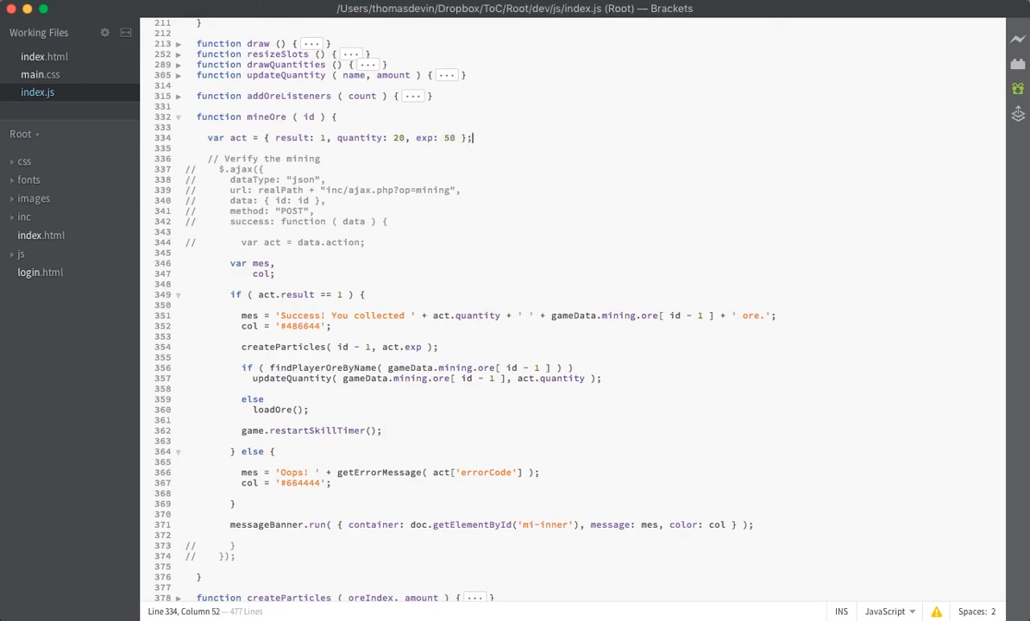
pyautogui.press('cmd+tab')
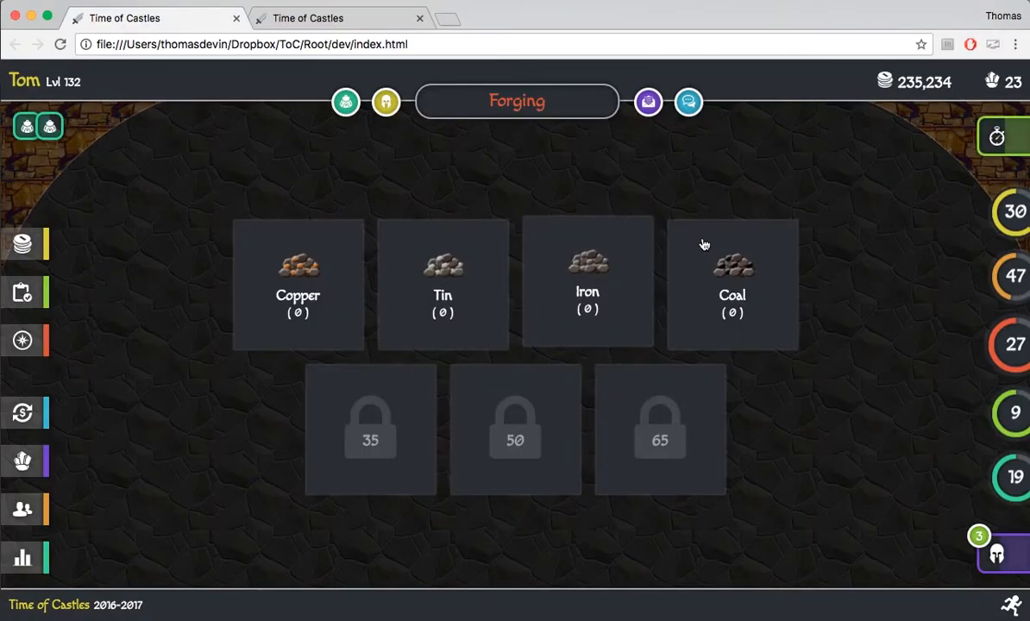
# - Mine Coal on the Forging screen, then return to createParticles in index.js
pyautogui.click(732, 276)
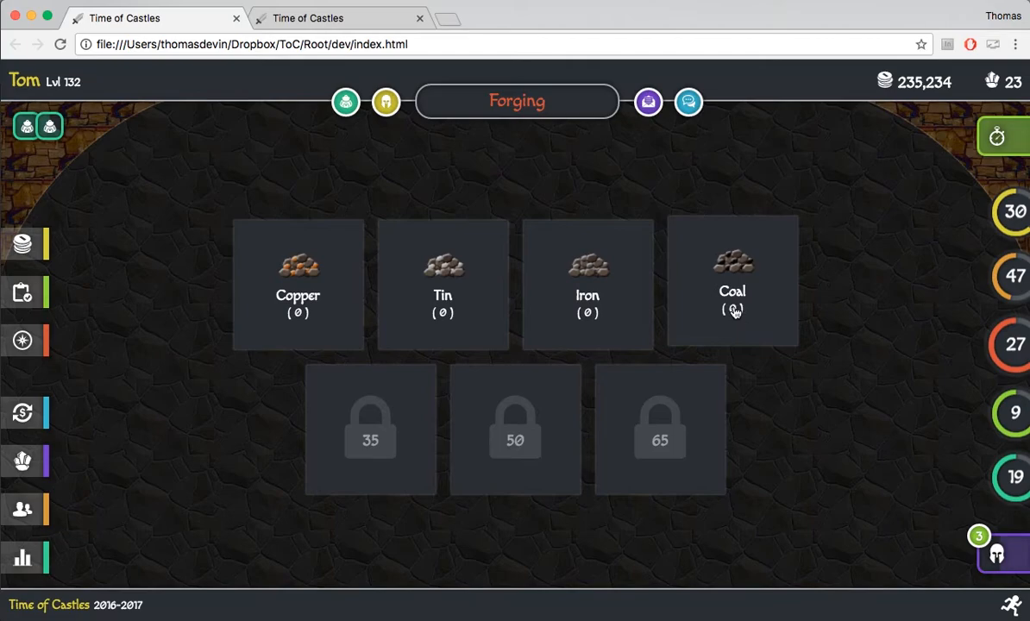
pyautogui.moveTo(818, 261)
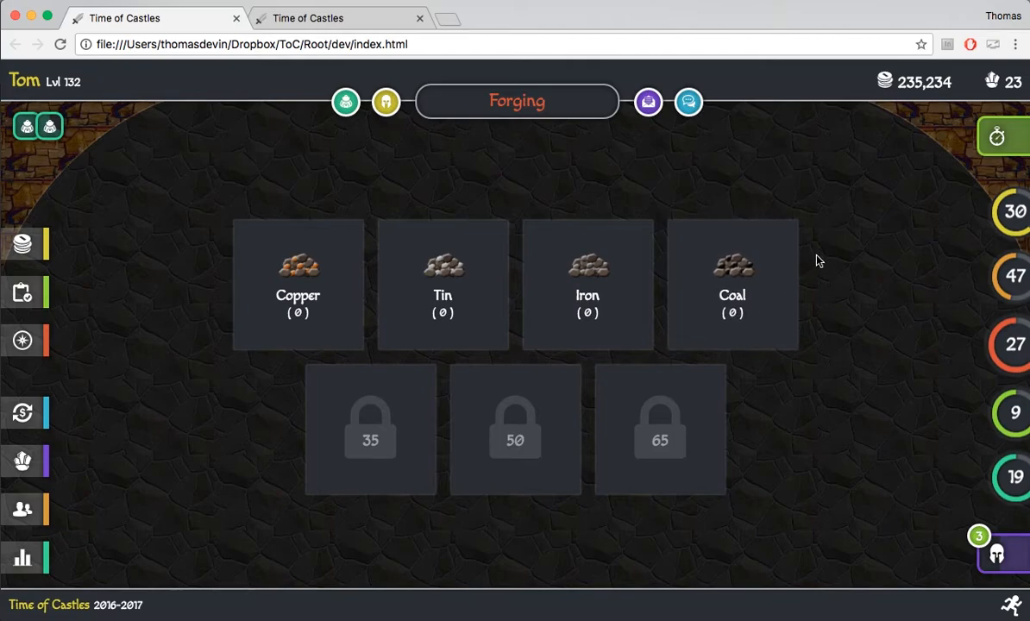
pyautogui.click(587, 284)
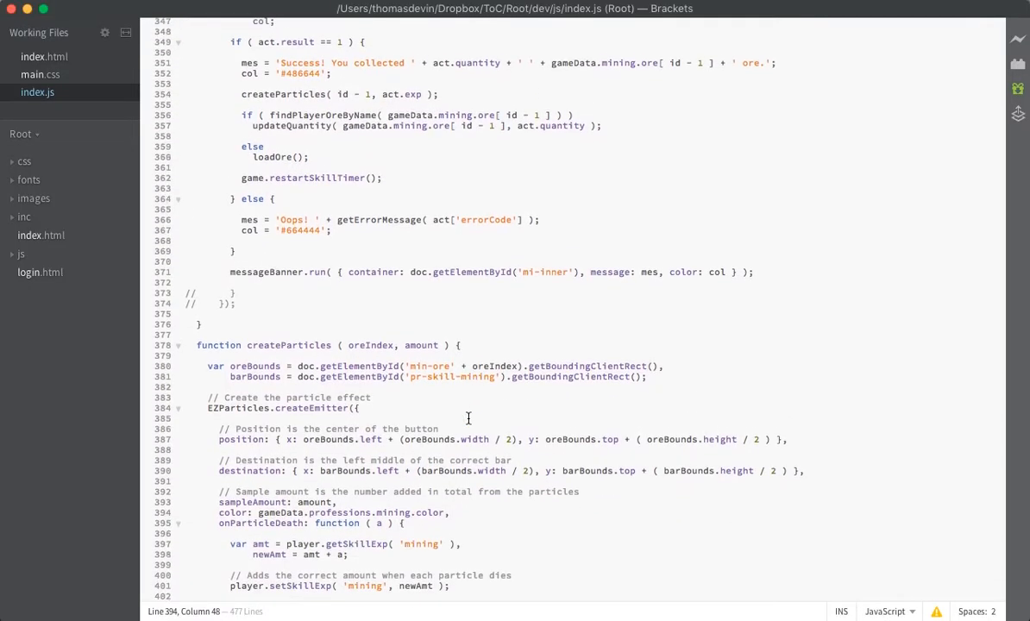
pyautogui.scroll(-3)
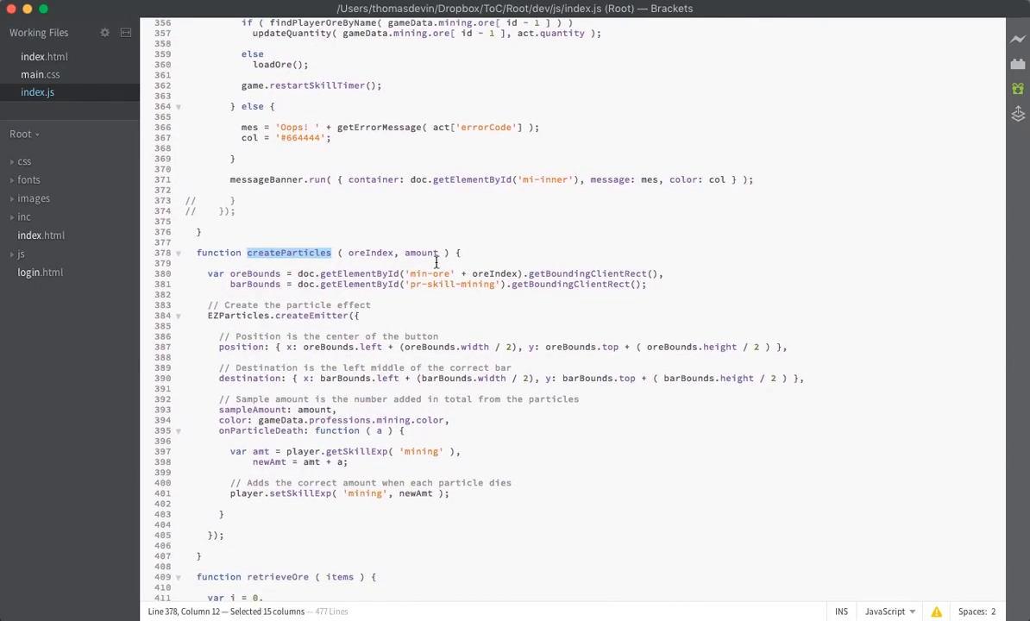
pyautogui.click(646, 285)
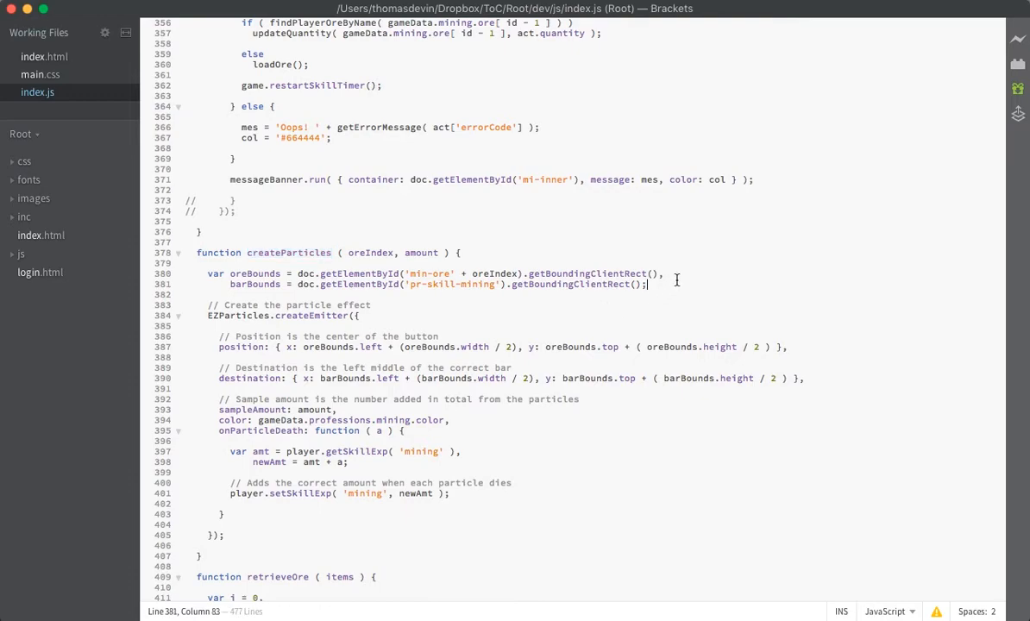
pyautogui.moveTo(470, 322)
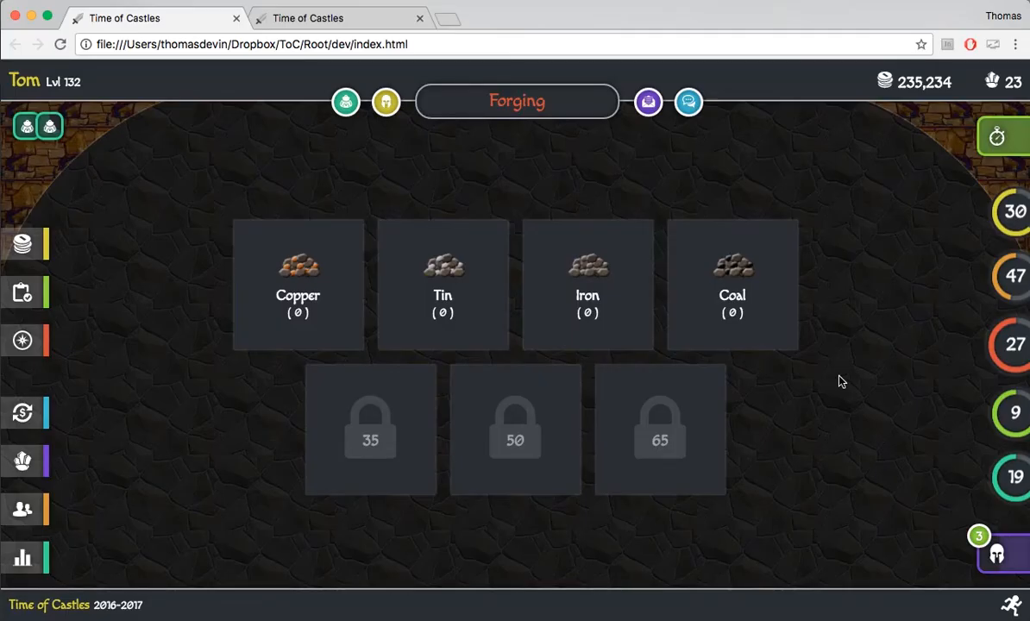
pyautogui.moveTo(339, 446)
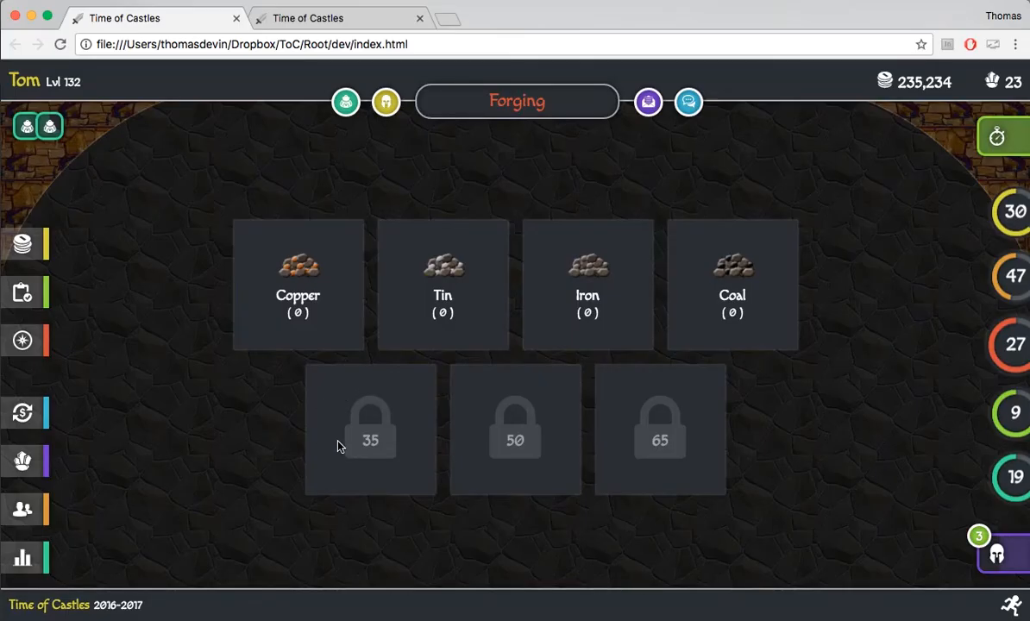
pyautogui.moveTo(515, 446)
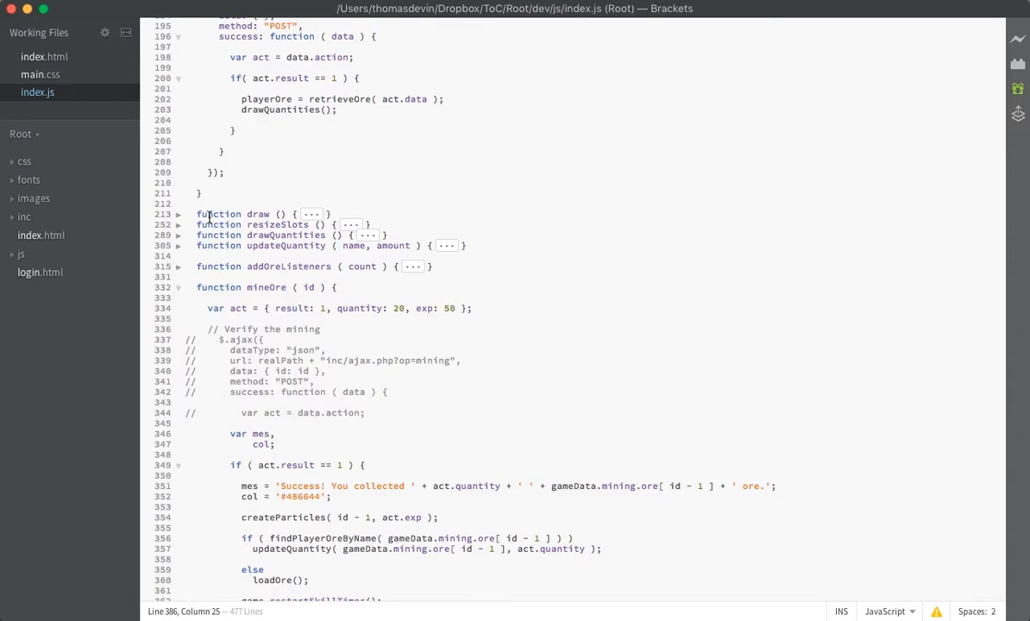
# - Unfold draw and addOreListeners, then select the ore-slot click listener lines calling mineOre
pyautogui.click(178, 214)
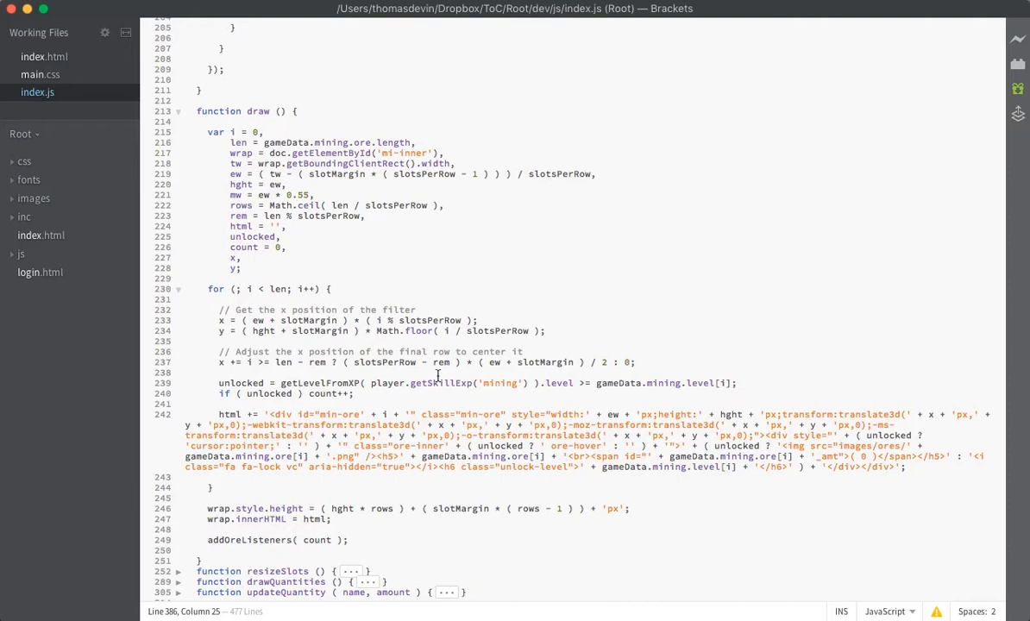
pyautogui.moveTo(371, 383); pyautogui.dragTo(579, 383)
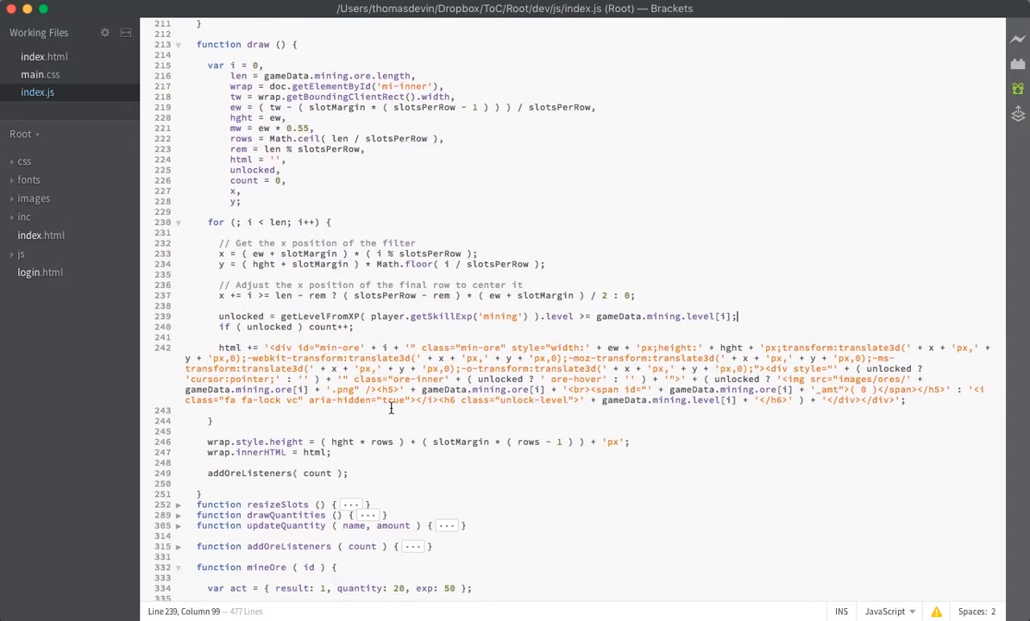
pyautogui.doubleClick(316, 473)
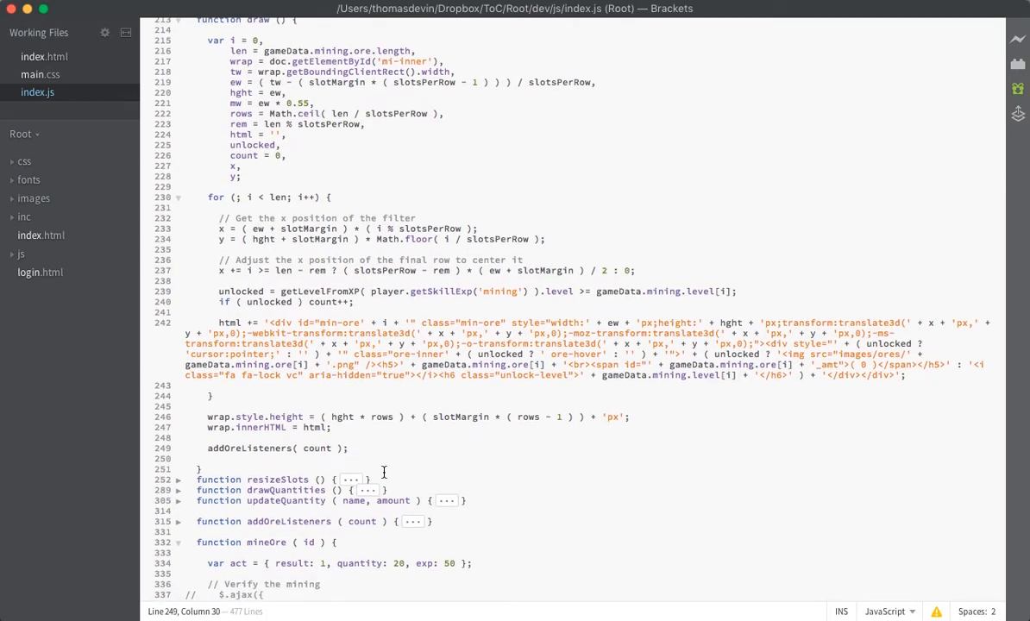
pyautogui.scroll(-3)
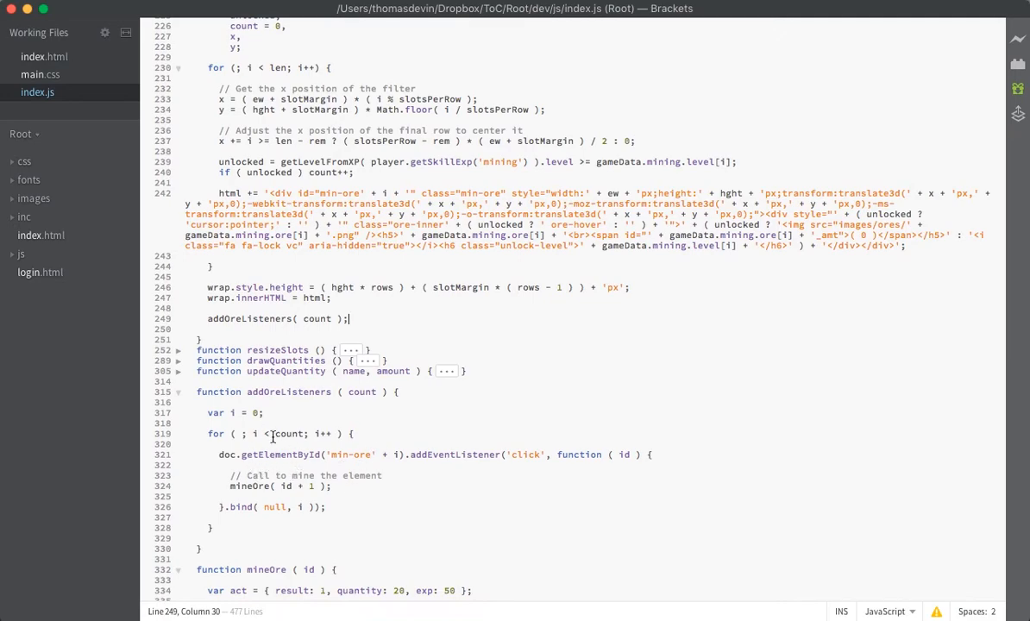
pyautogui.click(337, 444)
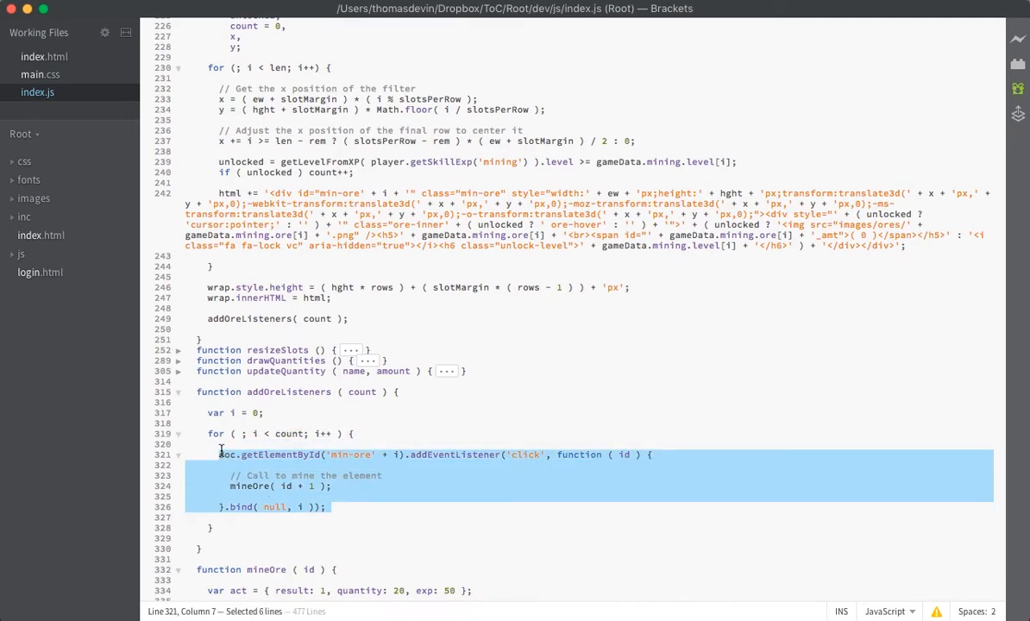
pyautogui.click(415, 476)
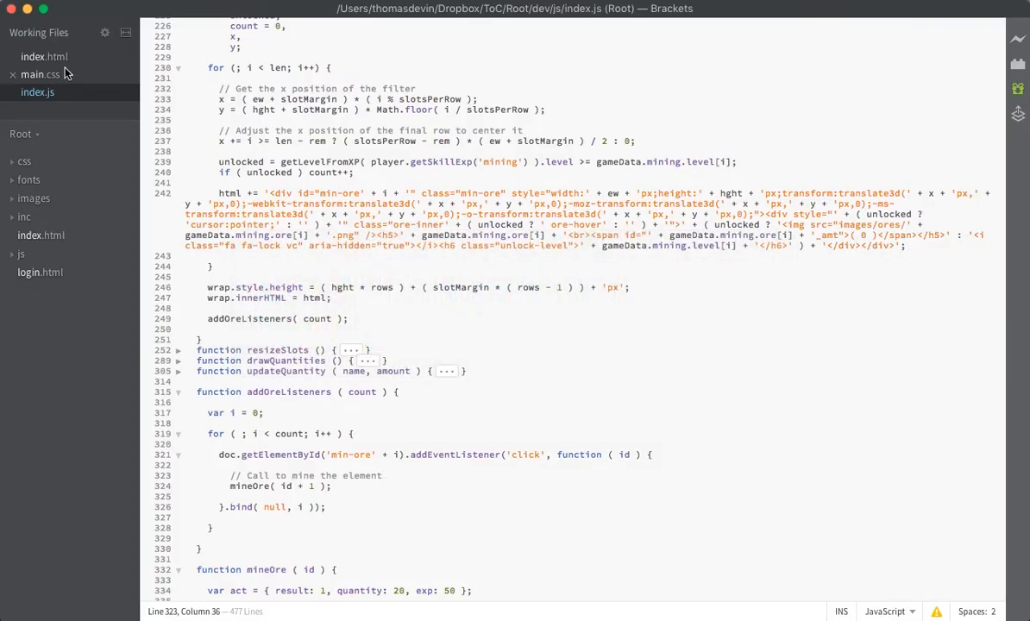
pyautogui.click(43, 56)
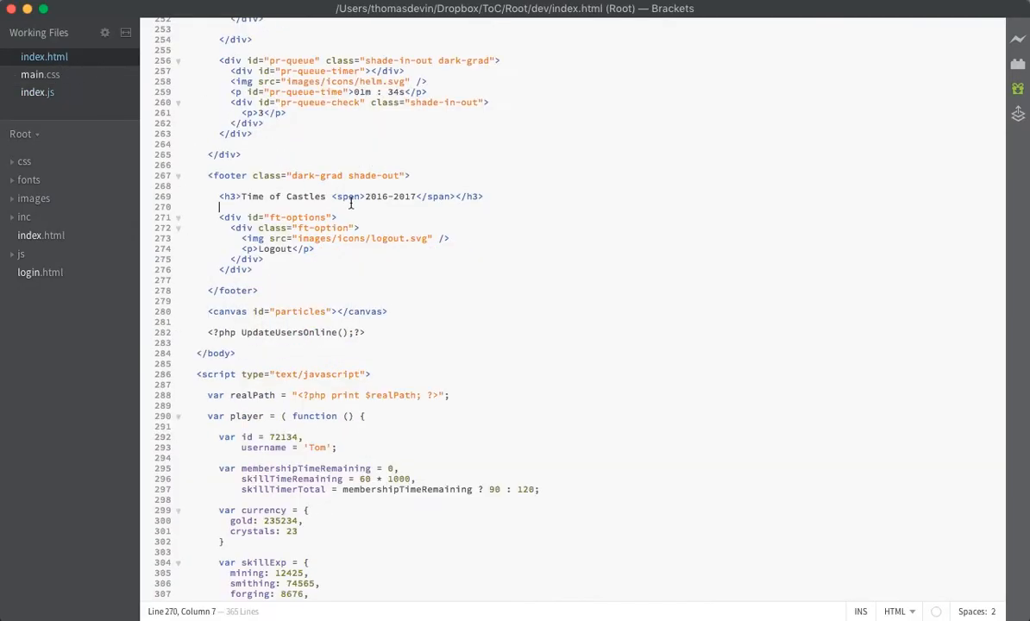
pyautogui.scroll(-3)
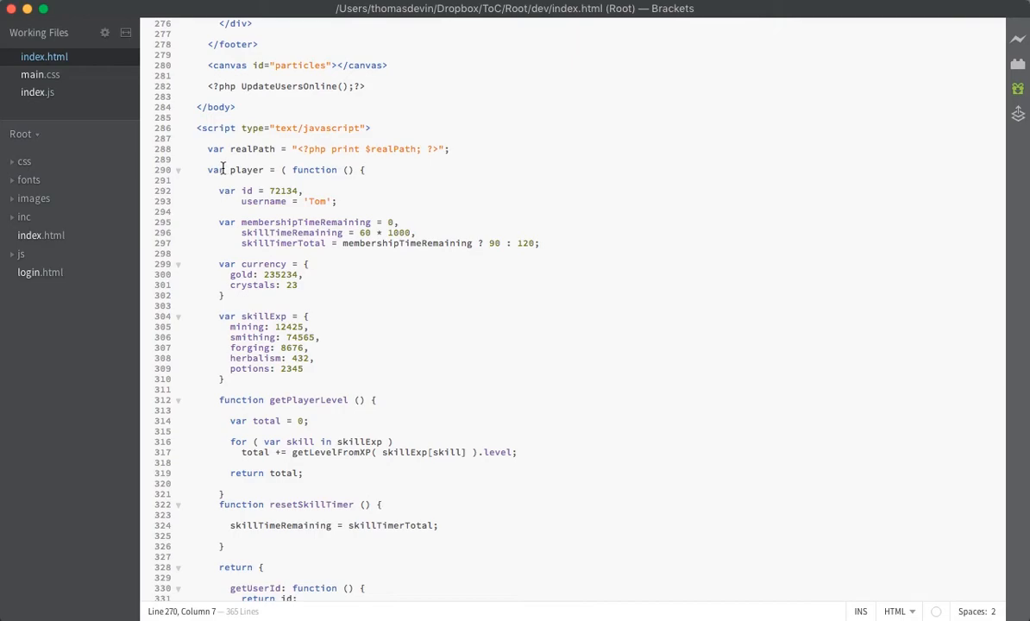
pyautogui.doubleClick(246, 169)
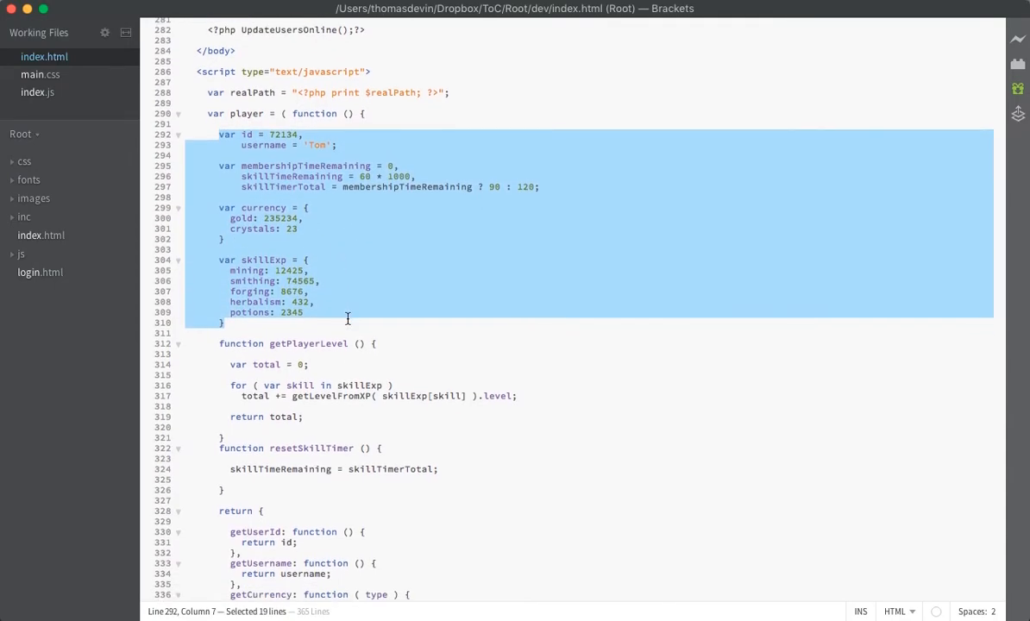
pyautogui.scroll(-3)
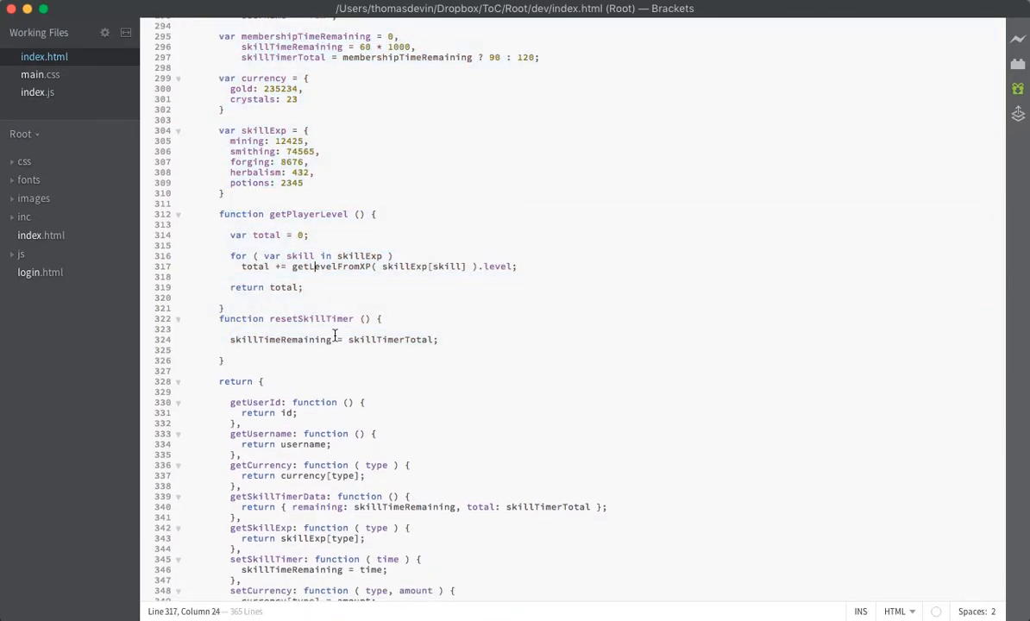
pyautogui.scroll(-3)
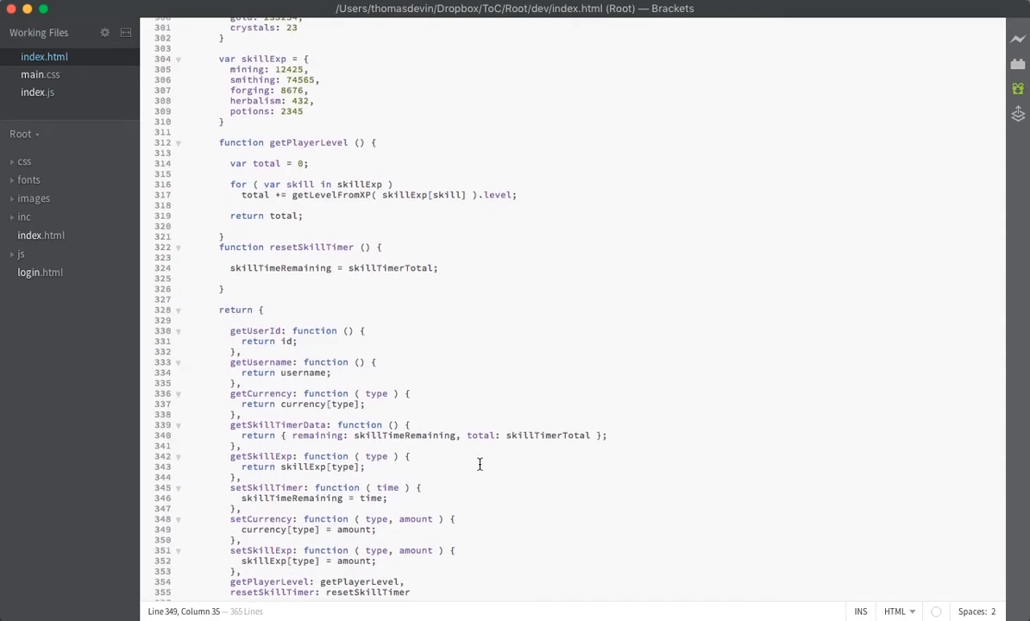
pyautogui.scroll(3)
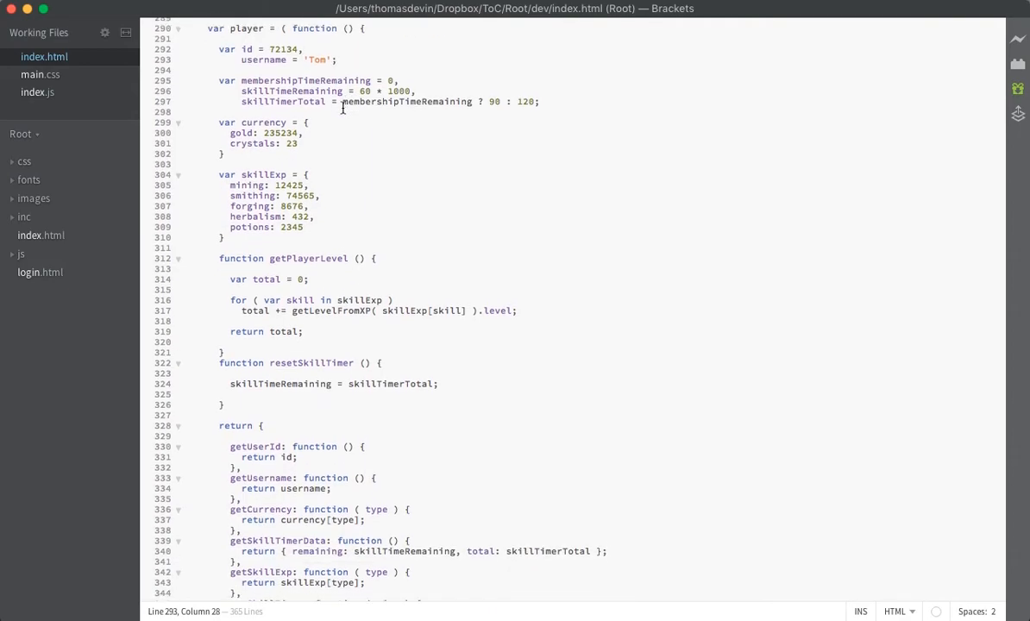
pyautogui.scroll(-3)
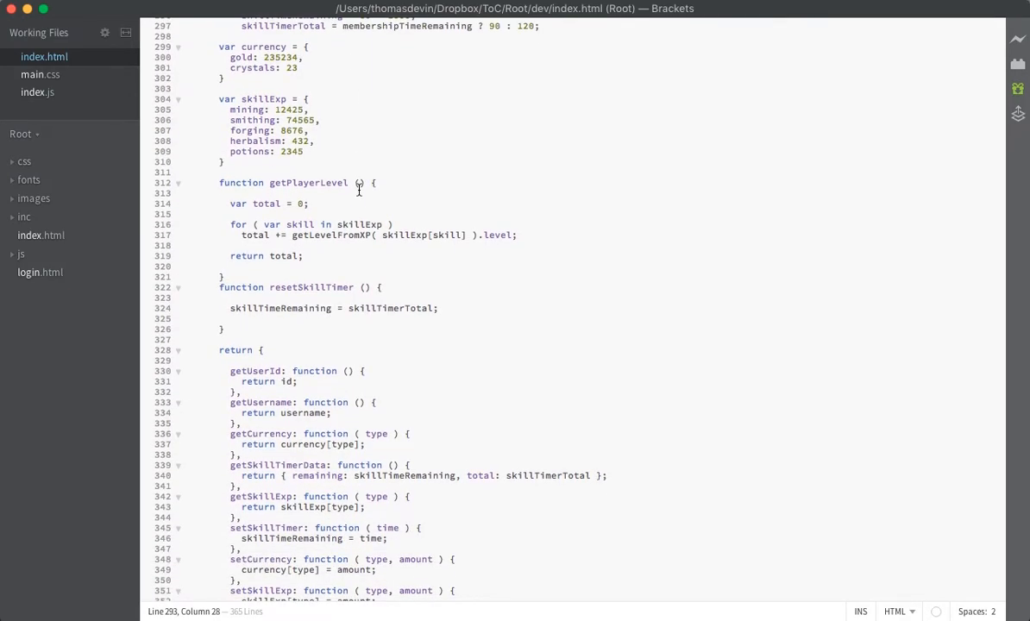
pyautogui.scroll(-3)
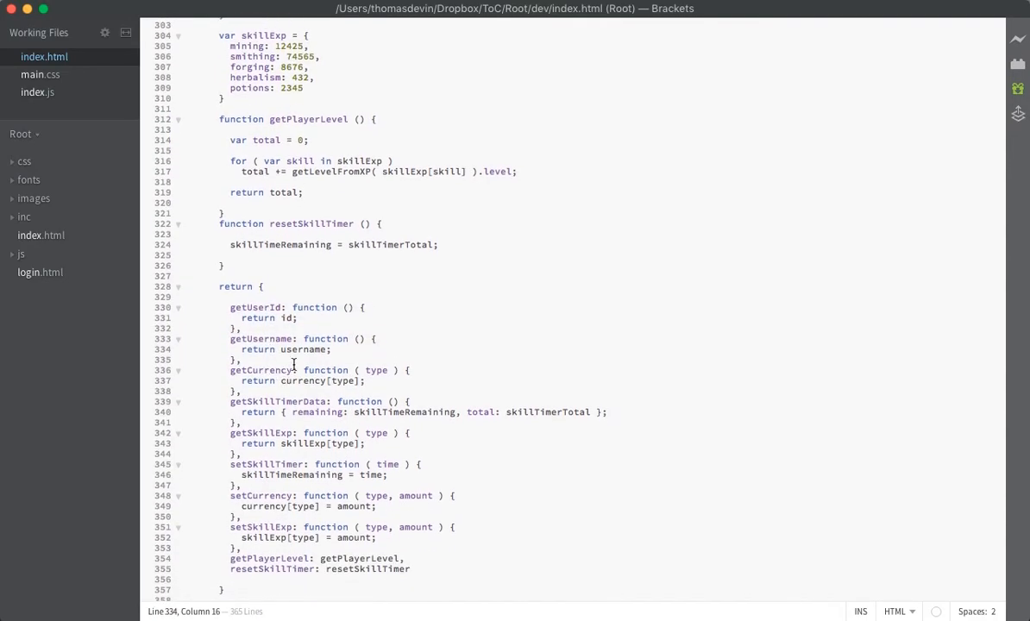
pyautogui.scroll(-3)
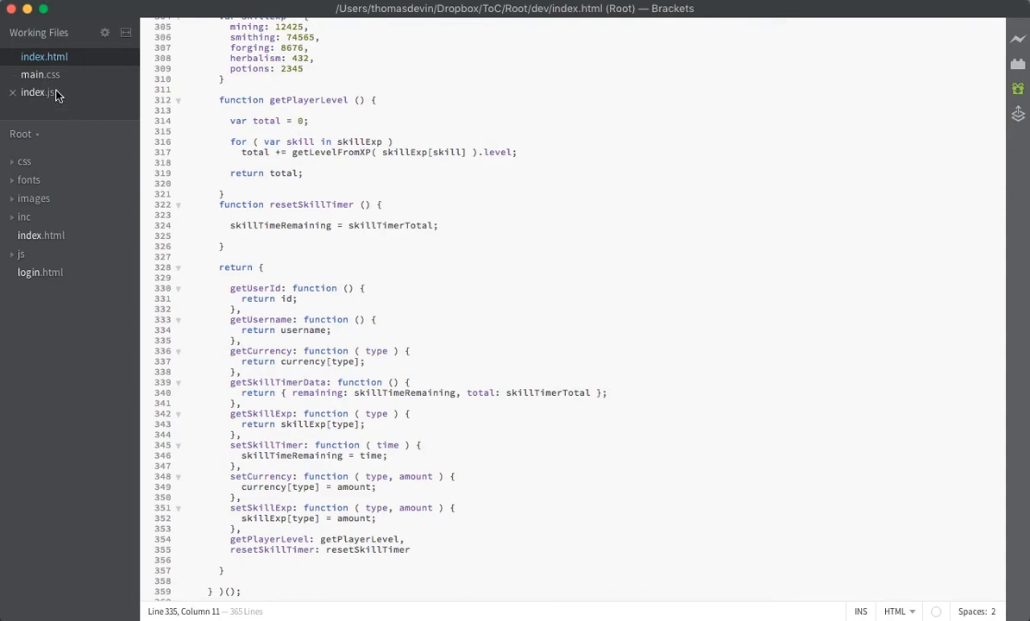
pyautogui.click(36, 92)
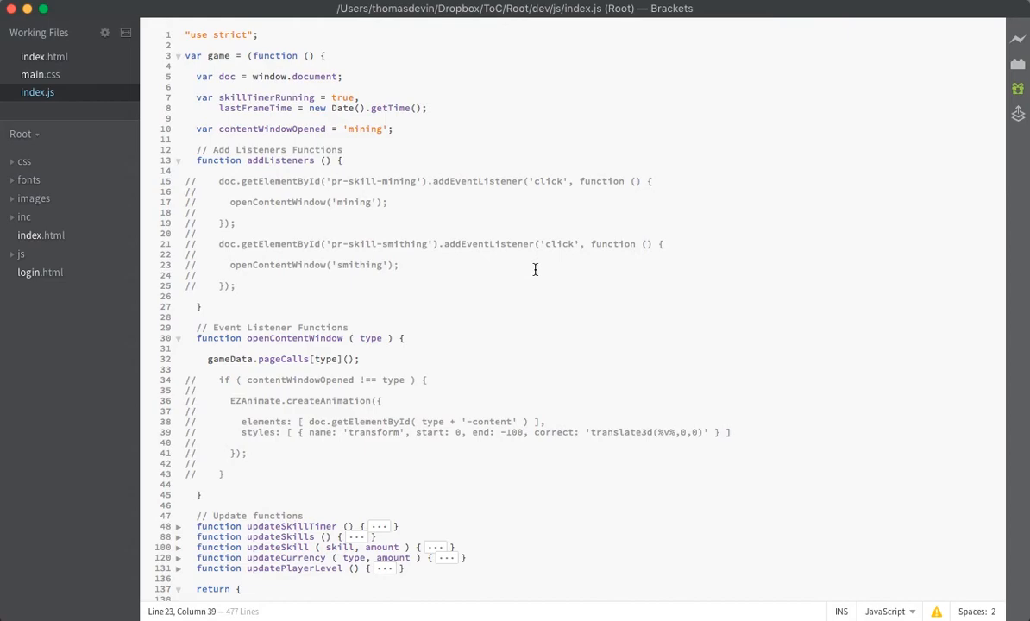
# - Reopen index.html and scroll to the player module's returned getters and setters
pyautogui.click(399, 265)
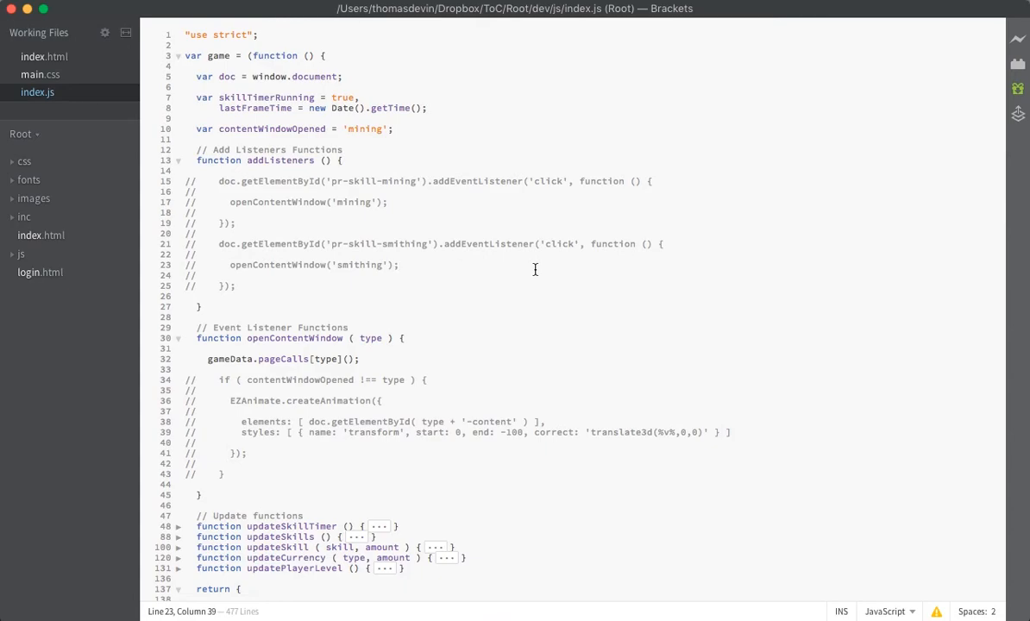
pyautogui.scroll(-3)
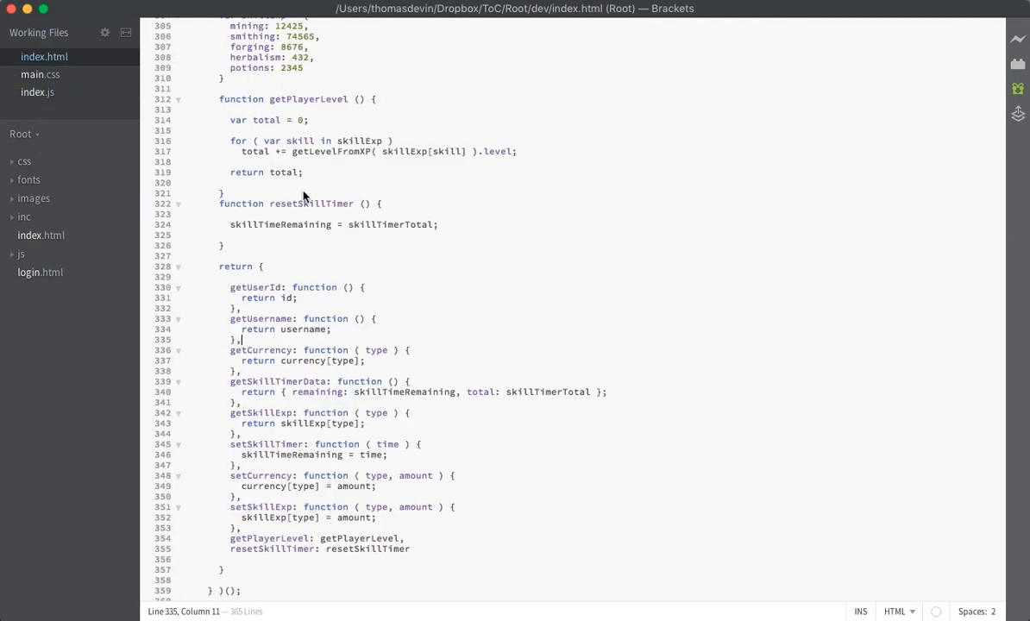
pyautogui.scroll(3)
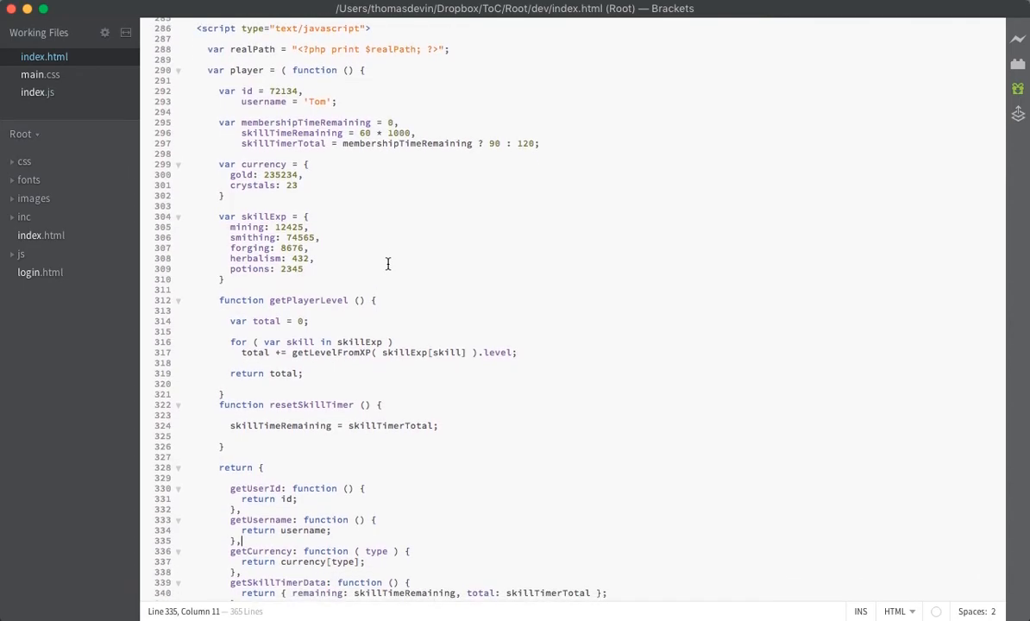
pyautogui.scroll(-3)
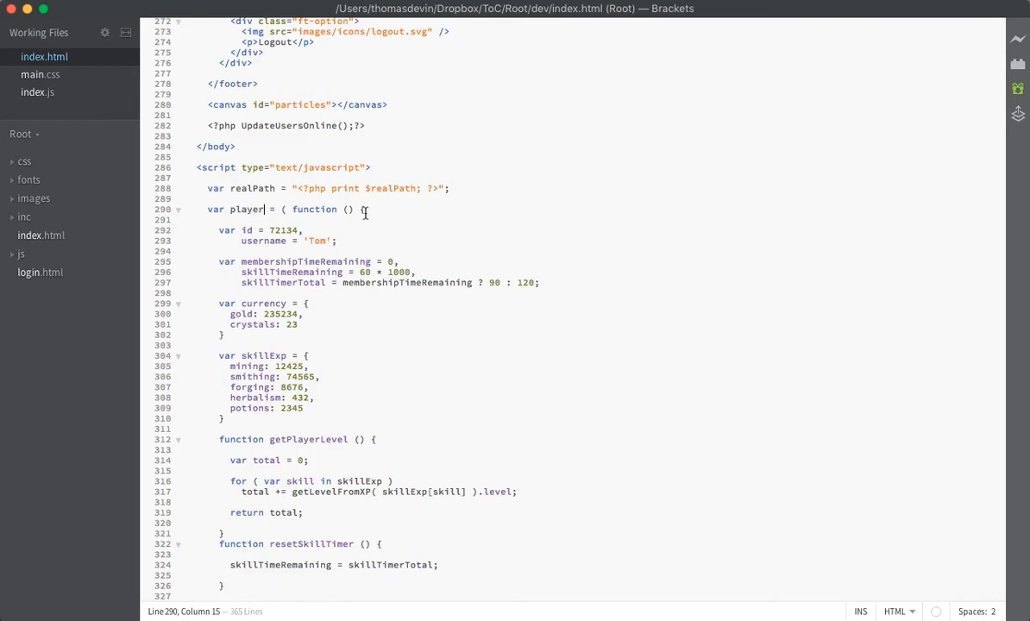
pyautogui.scroll(-3)
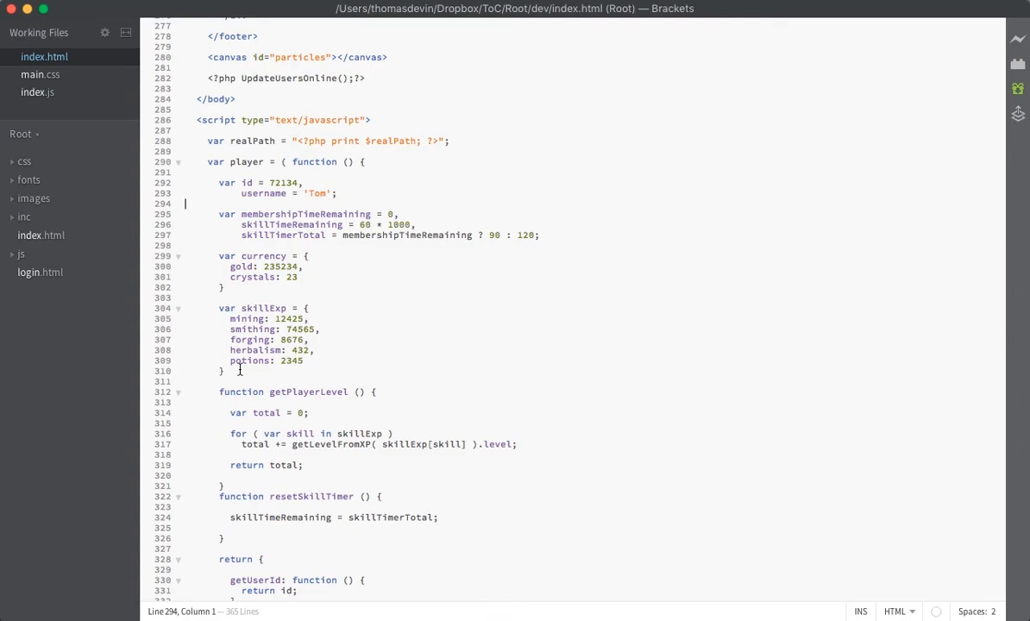
pyautogui.moveTo(184, 203); pyautogui.dragTo(224, 371)
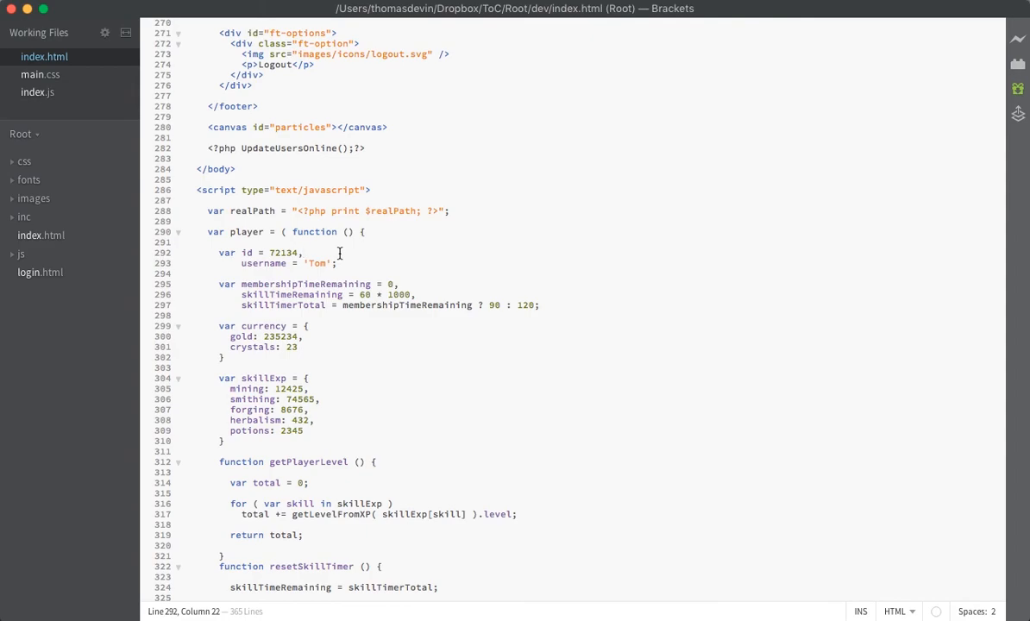
pyautogui.click(303, 253)
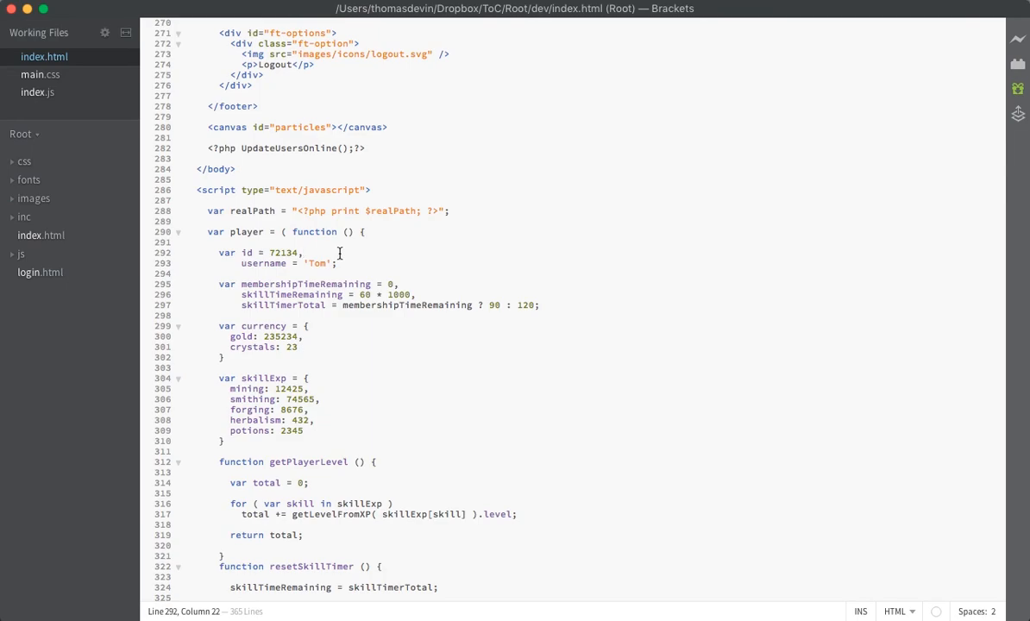
pyautogui.click(303, 251)
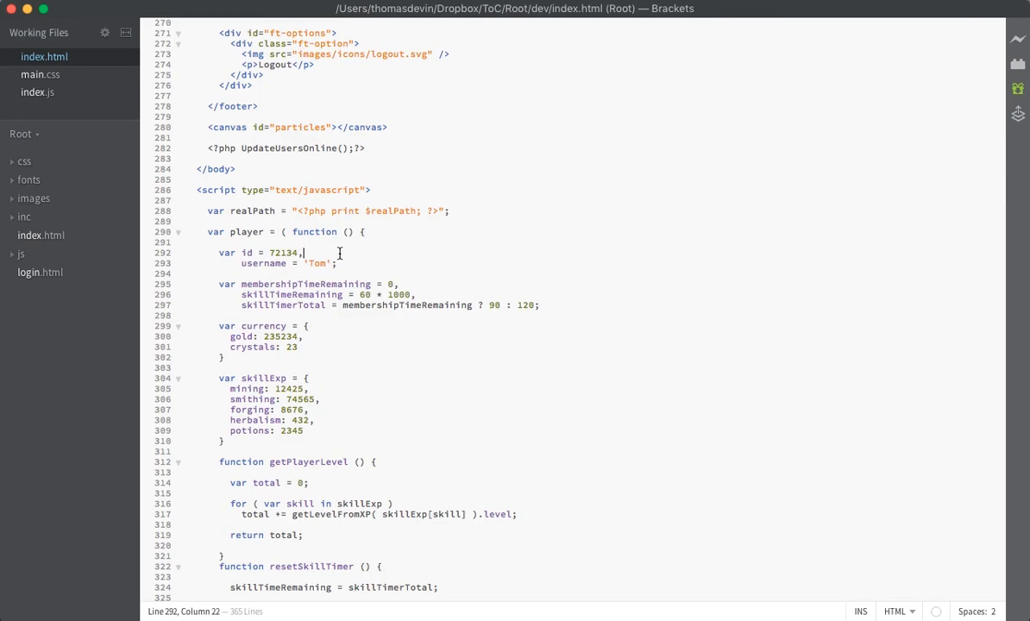